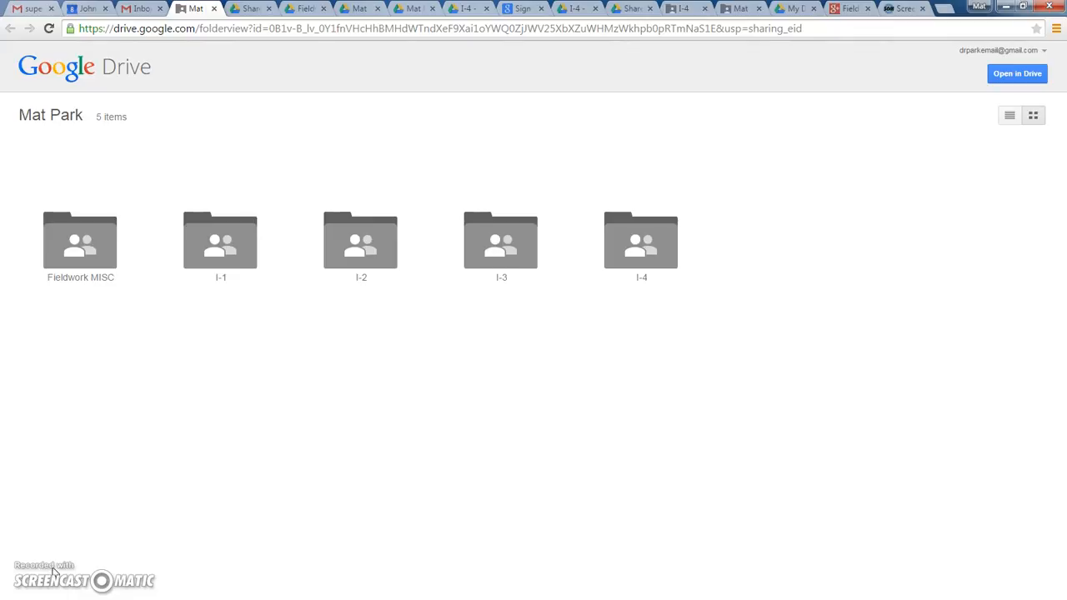
{"action": "mouse_move", "coordinate": [1009, 176]}
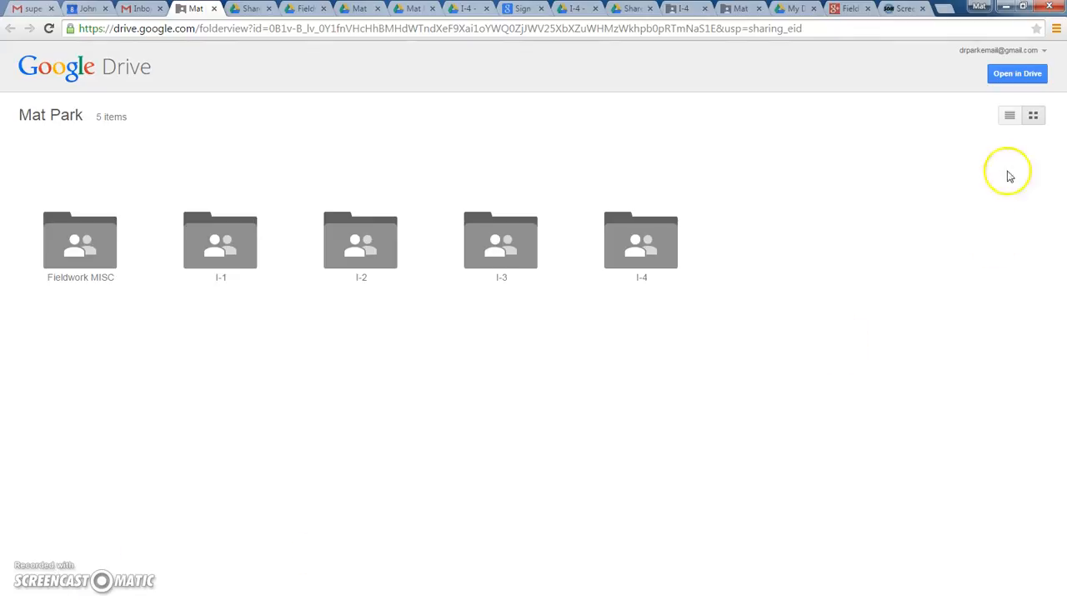
- Bring up the Screencast-O-Matic Screen Recorder v2.0 beta page
{"action": "left_click", "coordinate": [903, 8]}
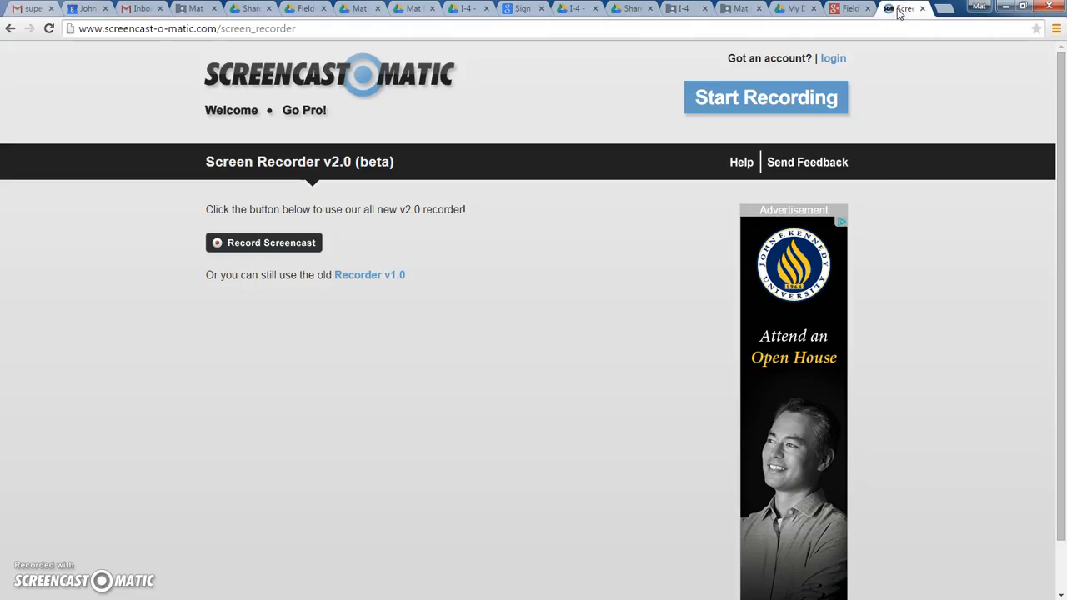
{"action": "mouse_move", "coordinate": [206, 98]}
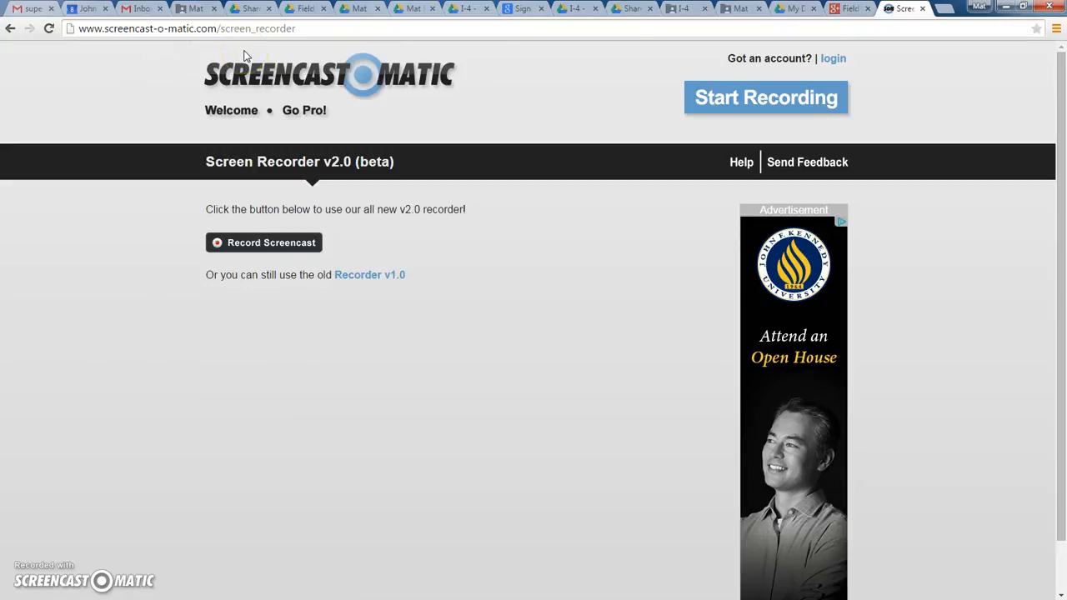
{"action": "mouse_move", "coordinate": [192, 53]}
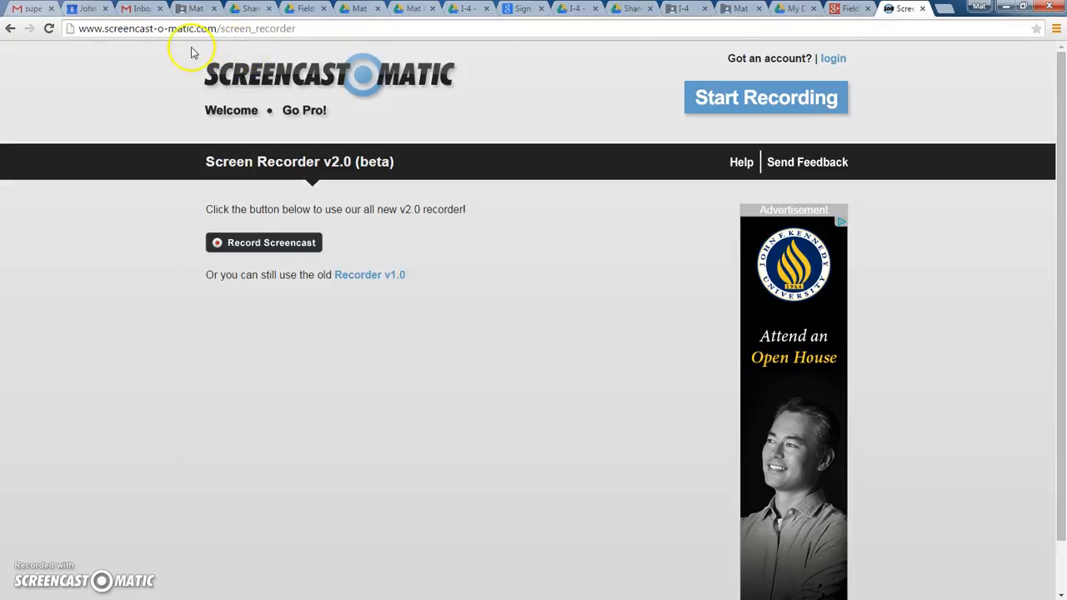
{"action": "left_click", "coordinate": [136, 8]}
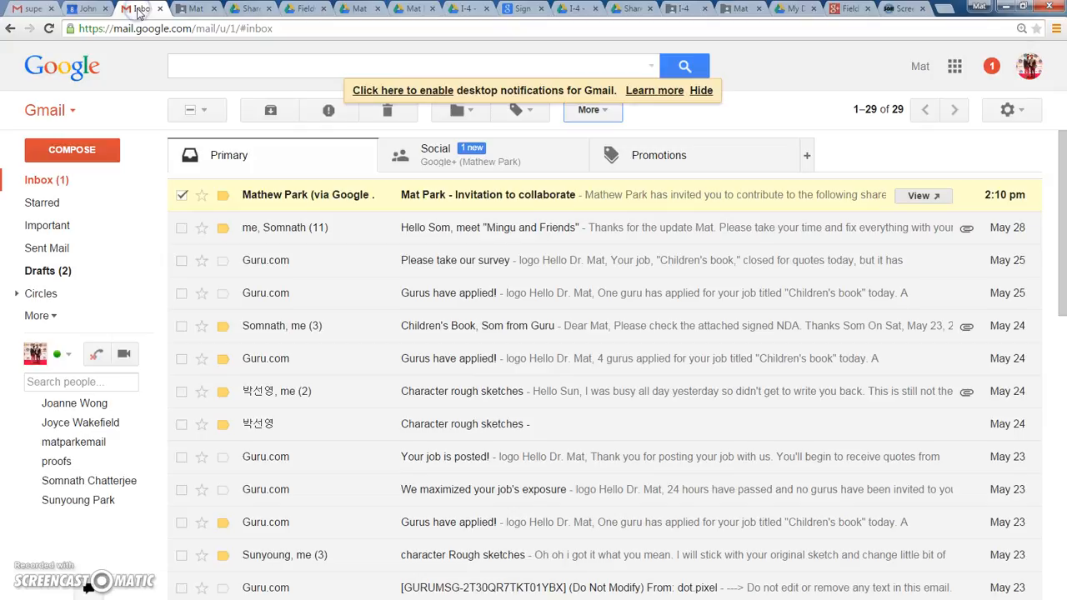
{"action": "left_click", "coordinate": [181, 194]}
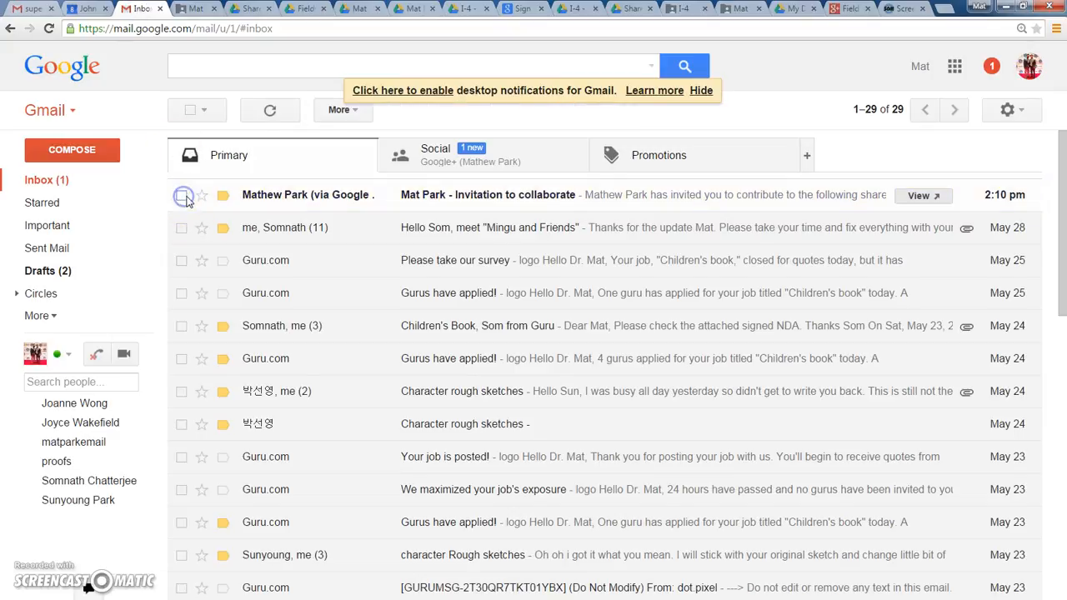
{"action": "left_click", "coordinate": [182, 195]}
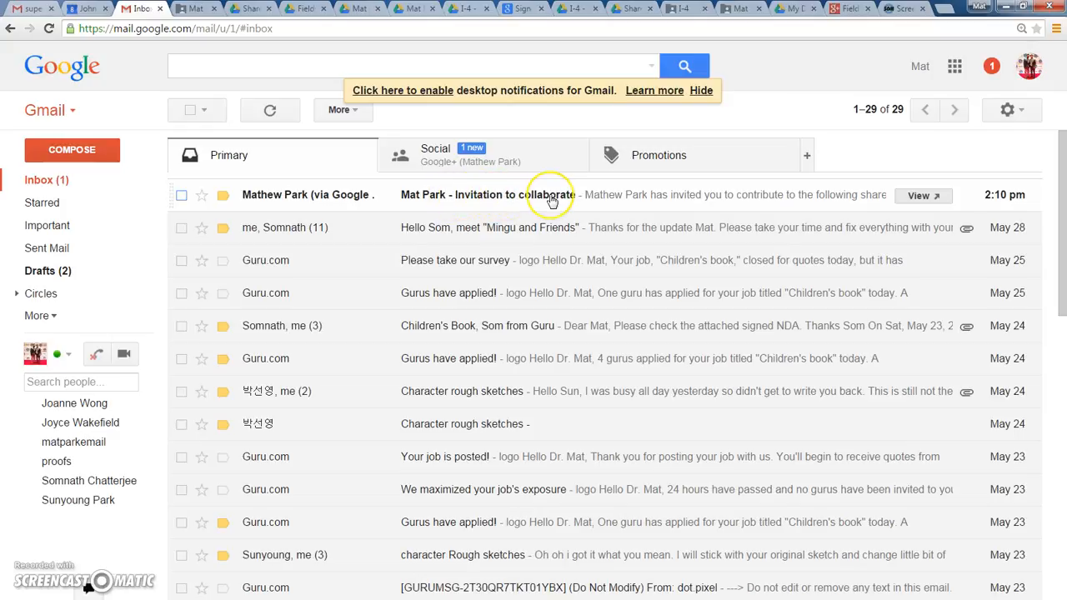
{"action": "mouse_move", "coordinate": [425, 204]}
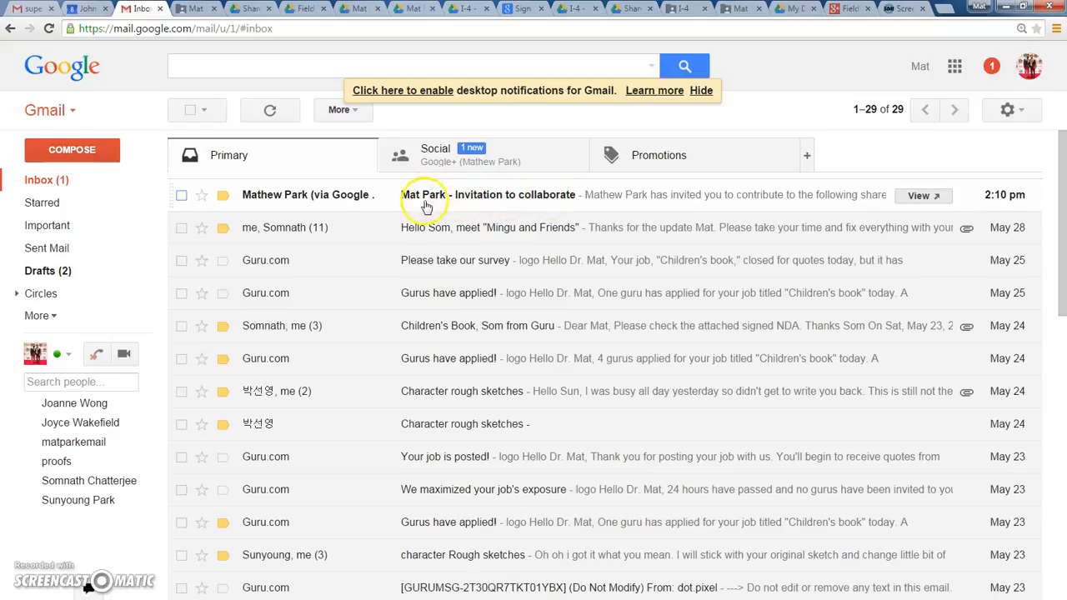
{"action": "mouse_move", "coordinate": [504, 200]}
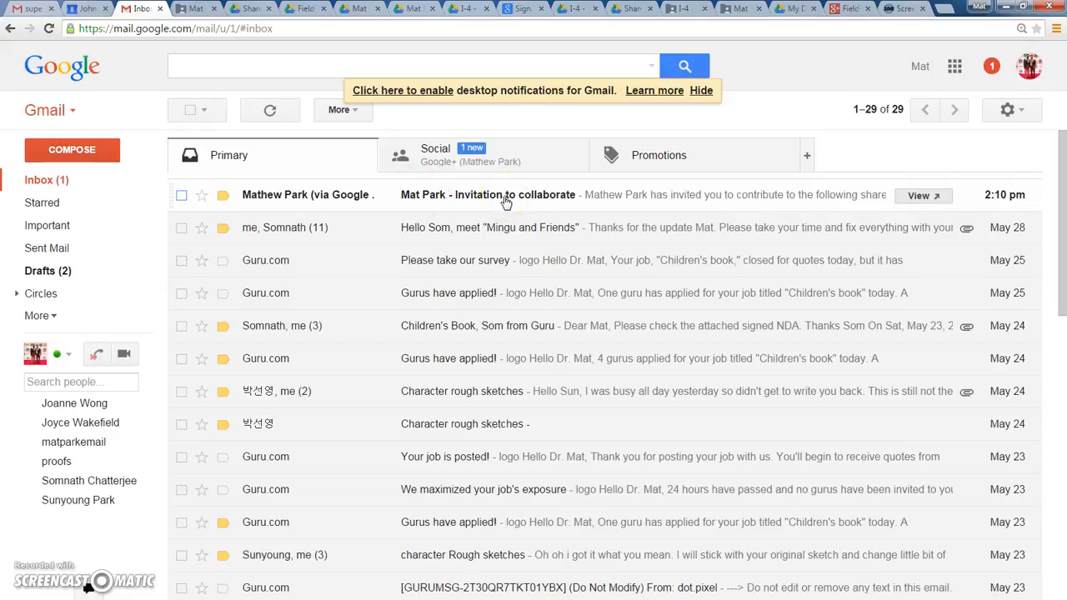
{"action": "left_click", "coordinate": [487, 194]}
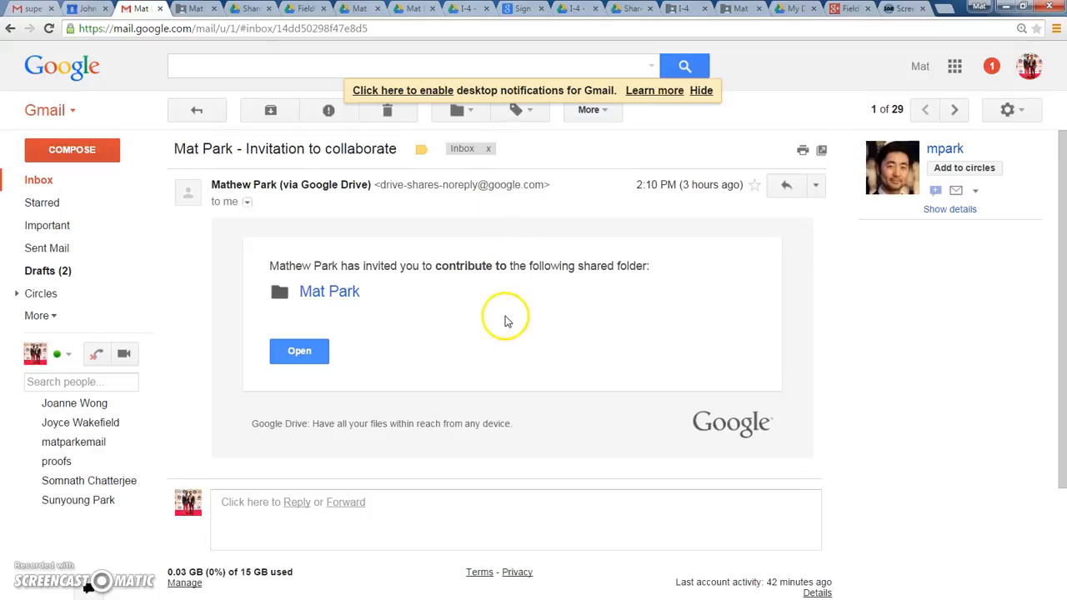
{"action": "mouse_move", "coordinate": [279, 305]}
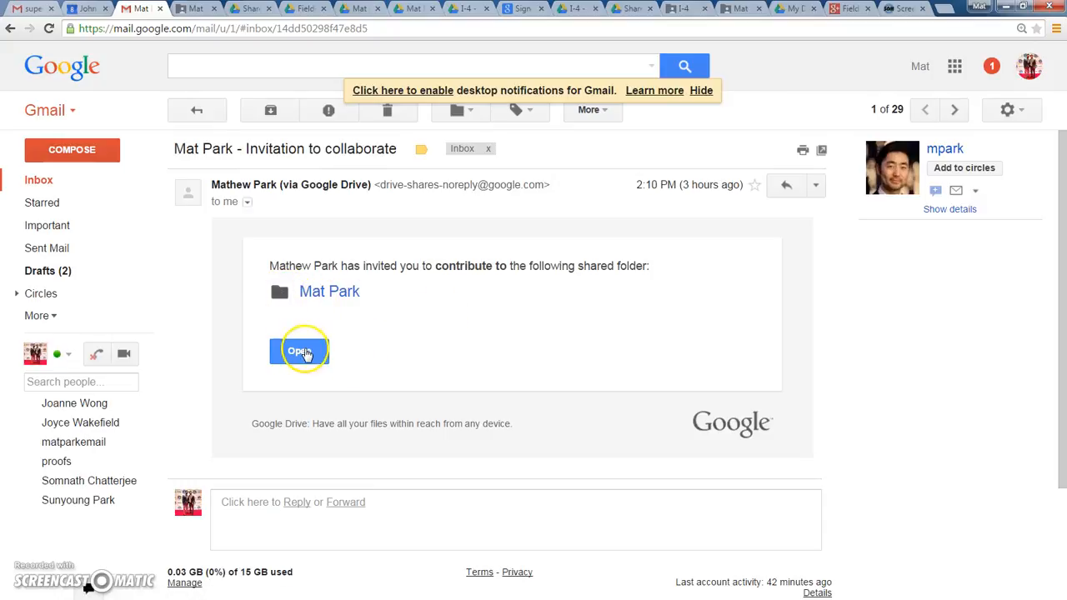
- Open the shared Mat Park folder in Drive from the invitation email
{"action": "left_click", "coordinate": [299, 350]}
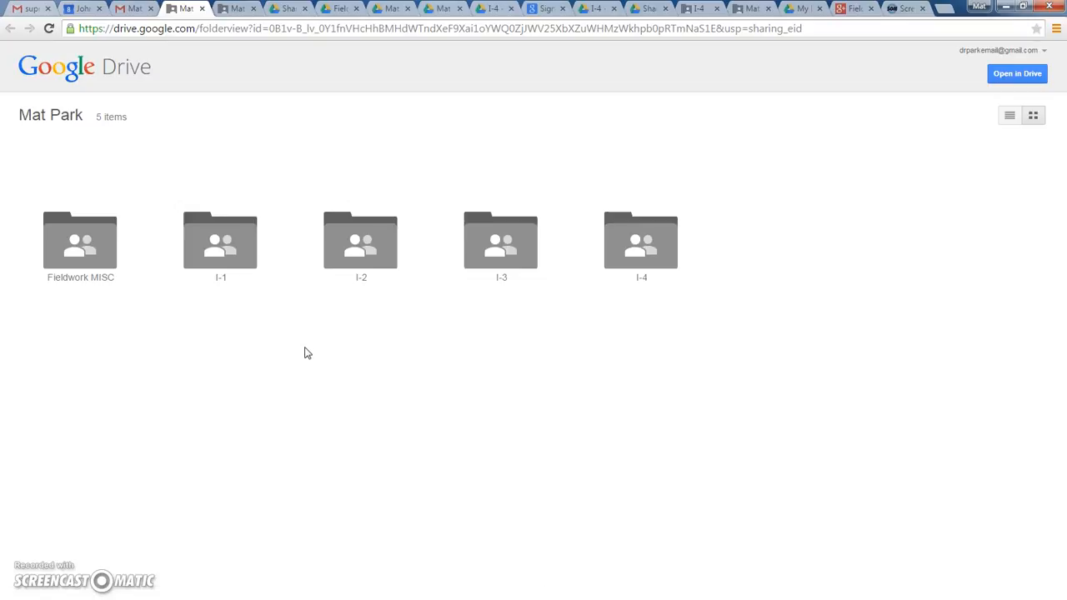
{"action": "mouse_move", "coordinate": [314, 348]}
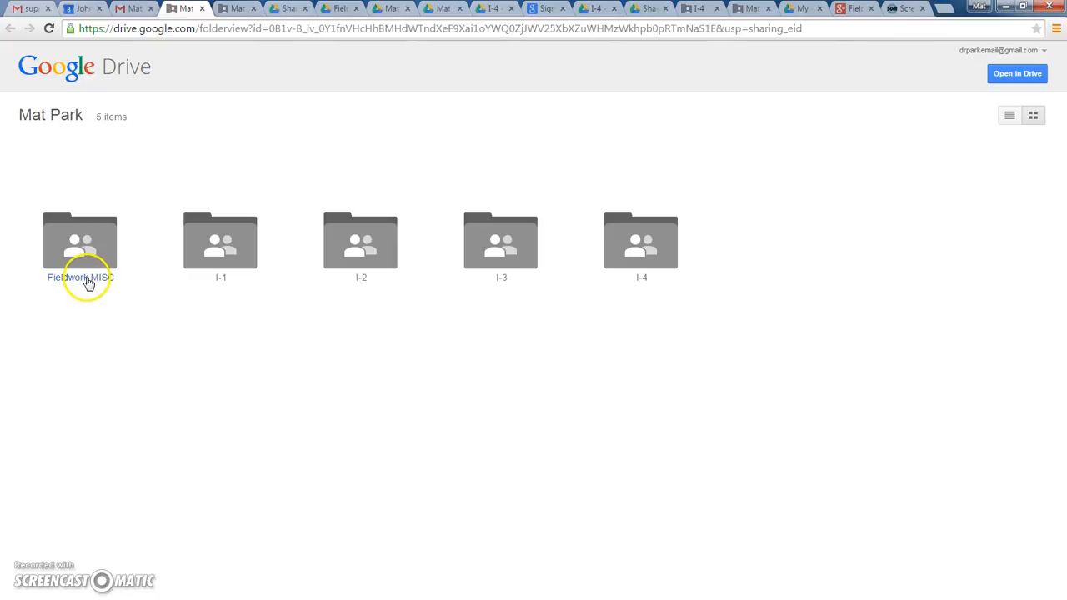
{"action": "mouse_move", "coordinate": [230, 289]}
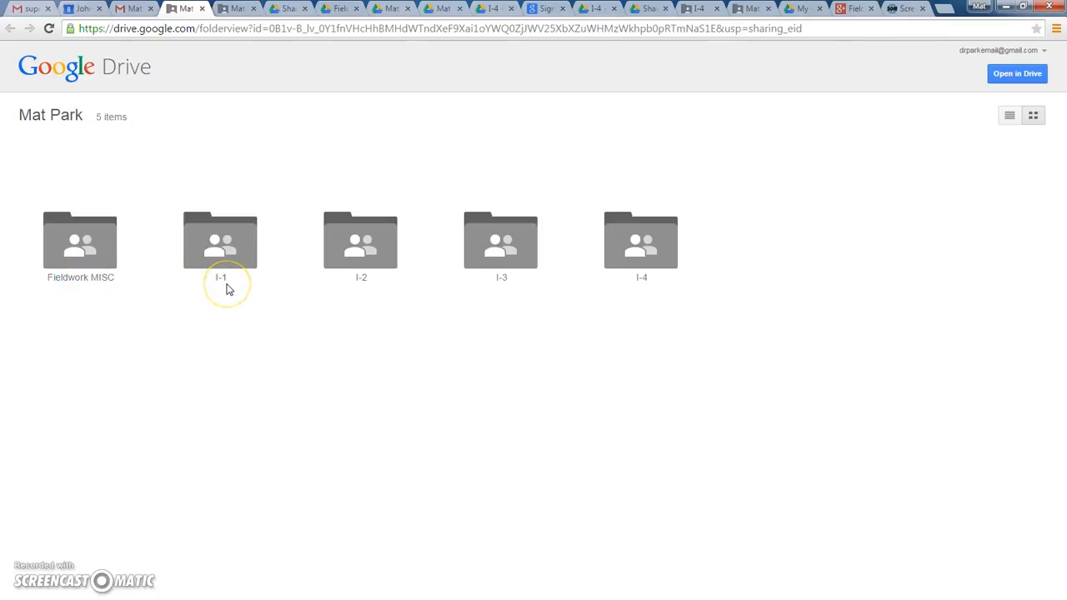
{"action": "mouse_move", "coordinate": [363, 293]}
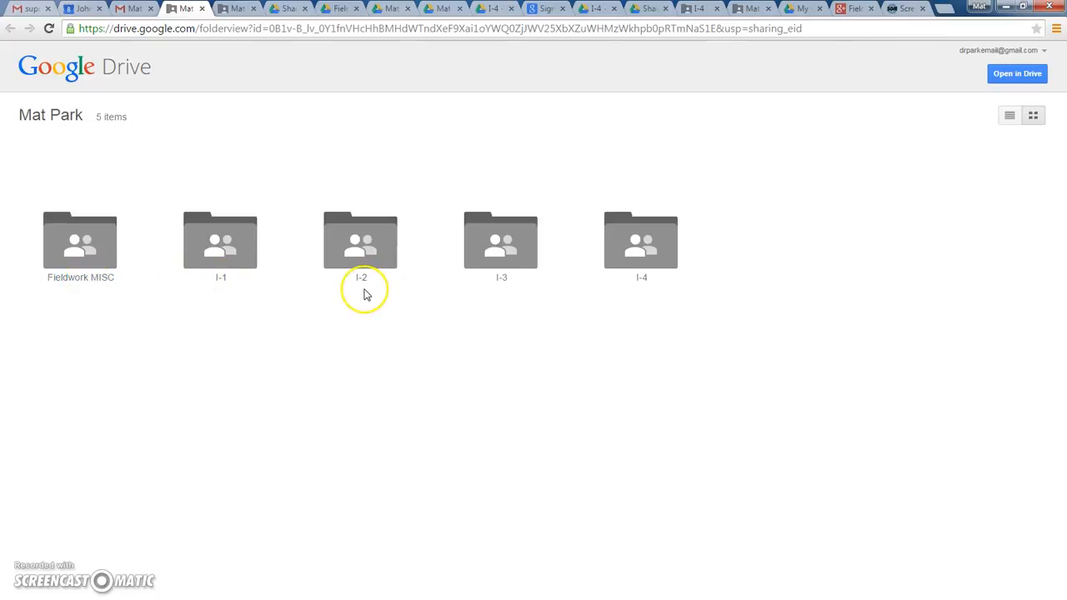
{"action": "mouse_move", "coordinate": [533, 290]}
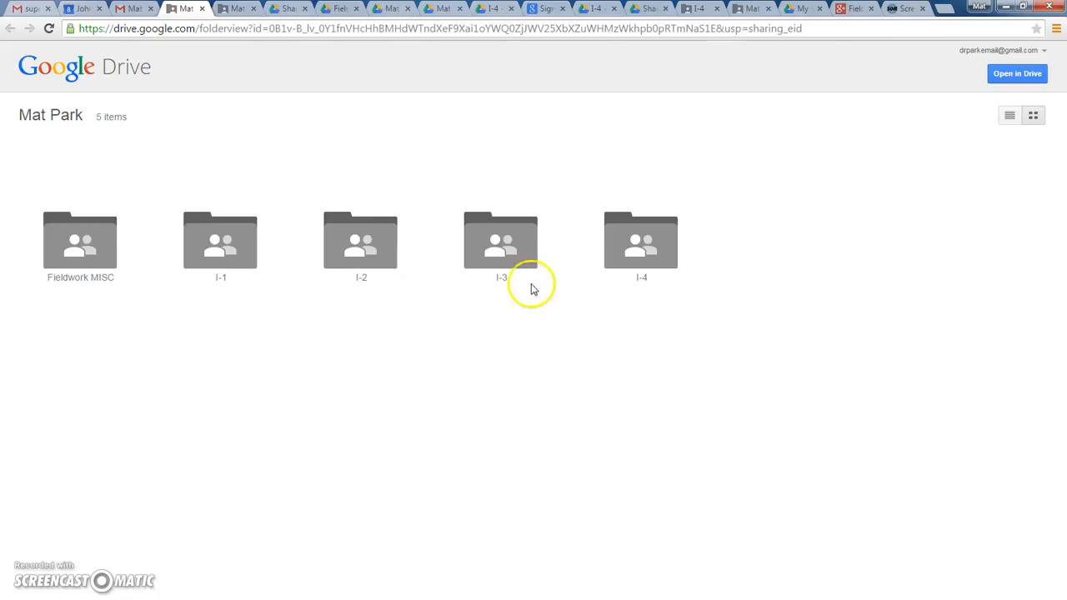
{"action": "mouse_move", "coordinate": [632, 286]}
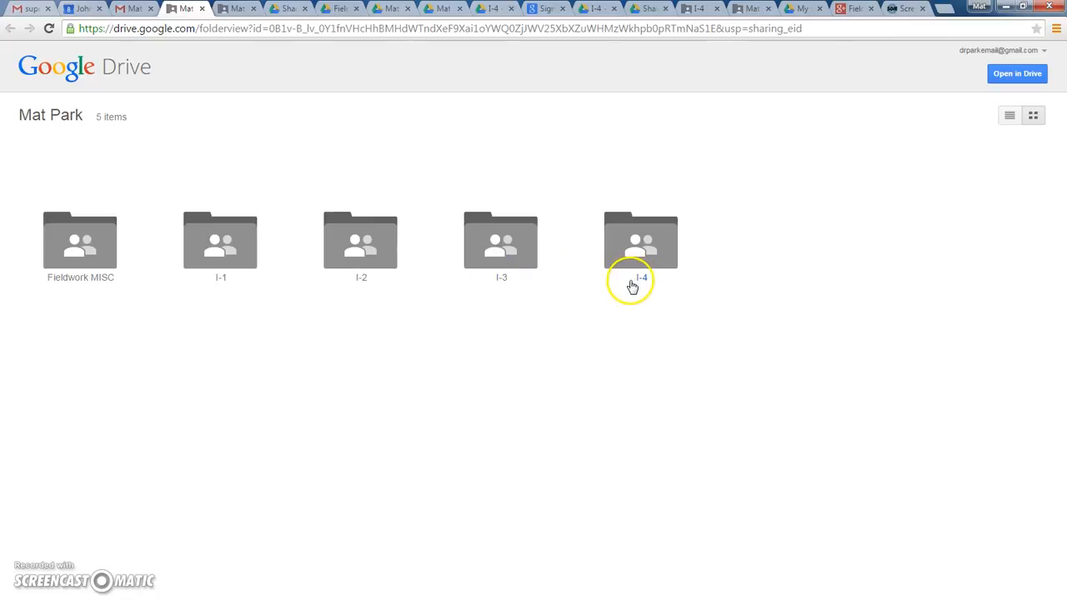
{"action": "mouse_move", "coordinate": [442, 310]}
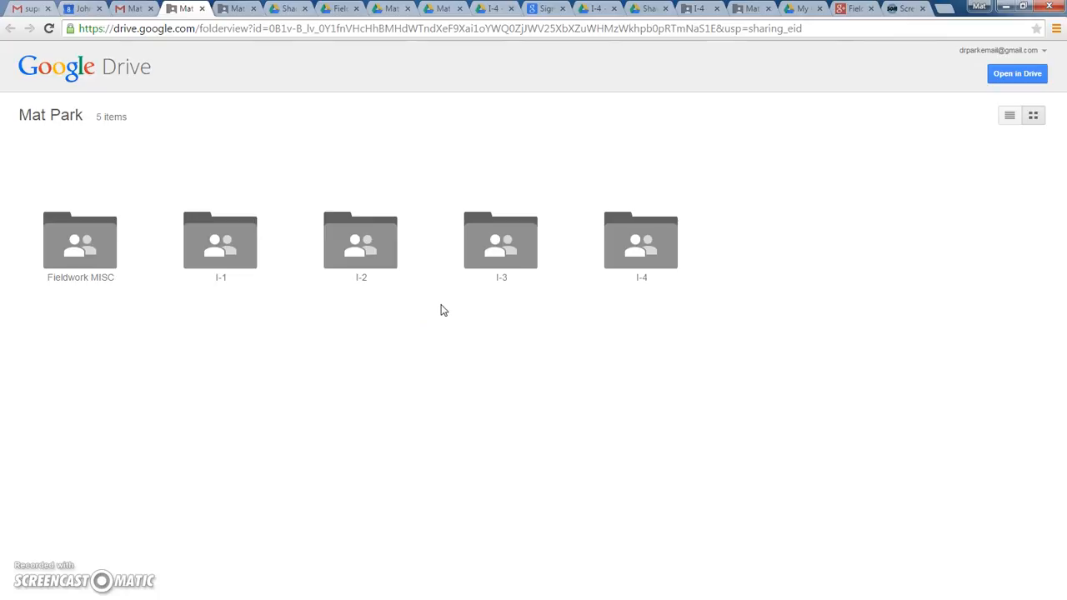
{"action": "mouse_move", "coordinate": [446, 307]}
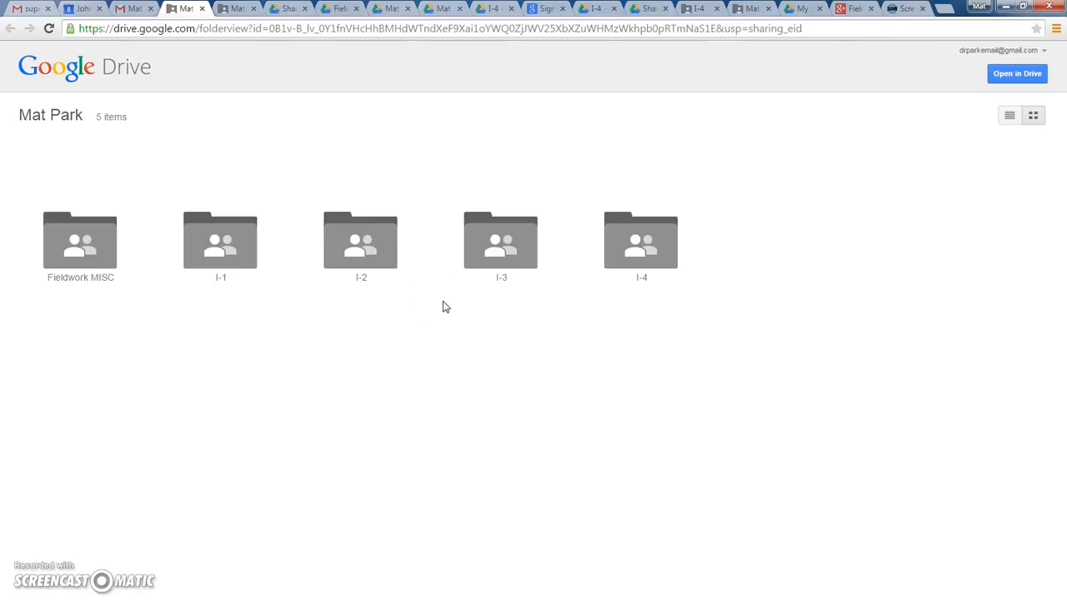
{"action": "mouse_move", "coordinate": [235, 273]}
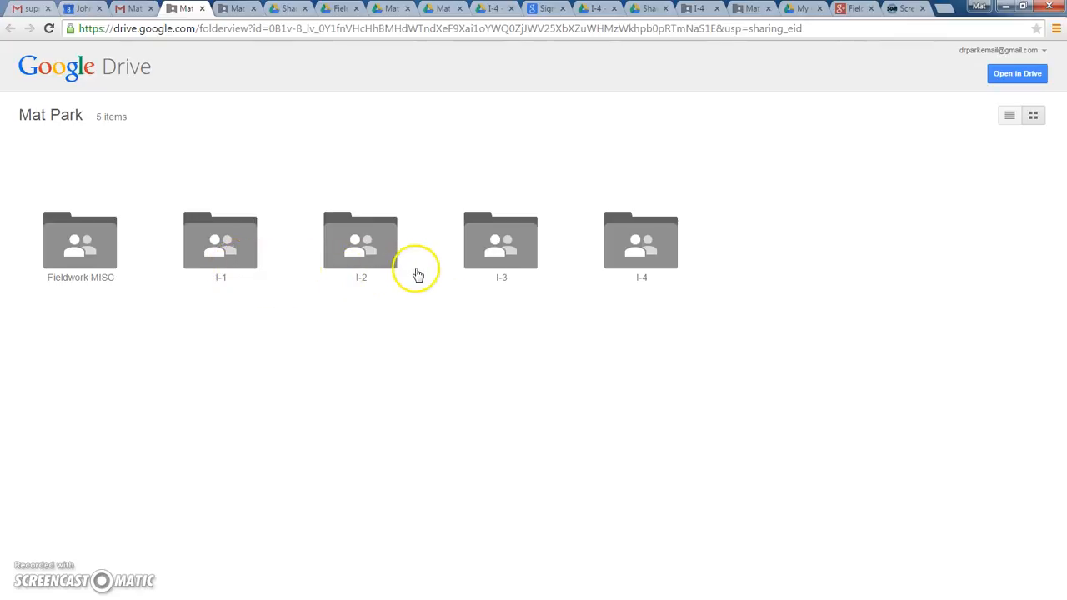
{"action": "mouse_move", "coordinate": [299, 321]}
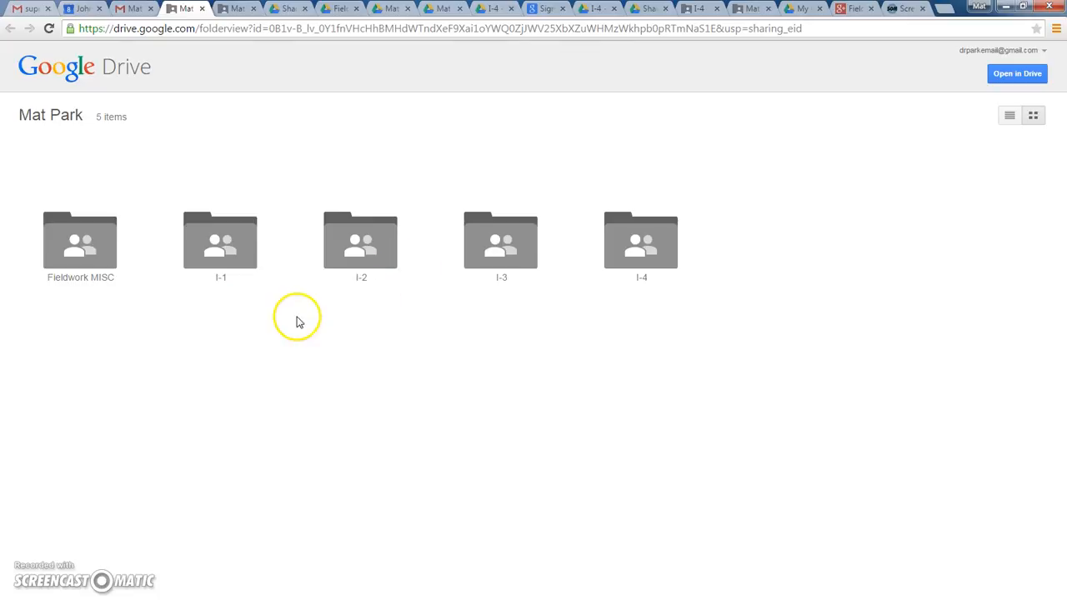
{"action": "mouse_move", "coordinate": [442, 298]}
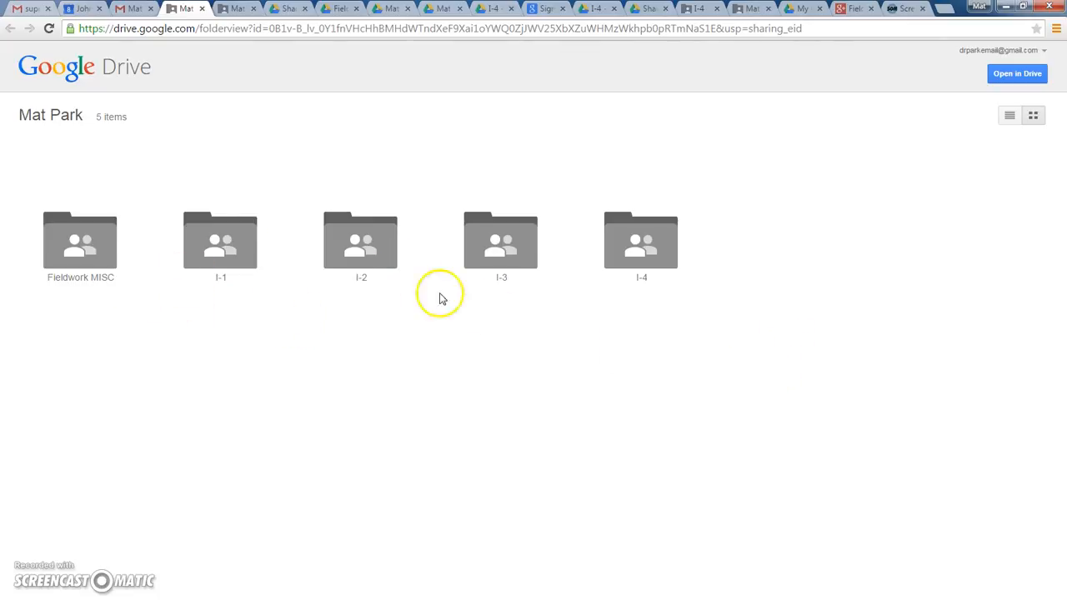
{"action": "mouse_move", "coordinate": [1033, 115]}
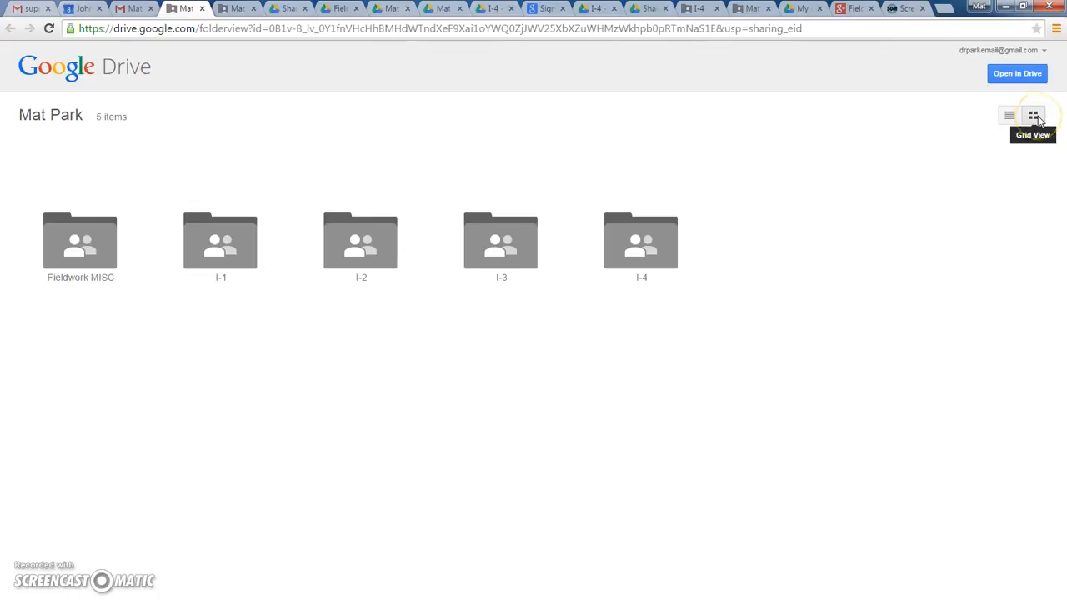
- Switch Mat Park to list view and open it in the full Drive interface
{"action": "left_click", "coordinate": [1009, 115]}
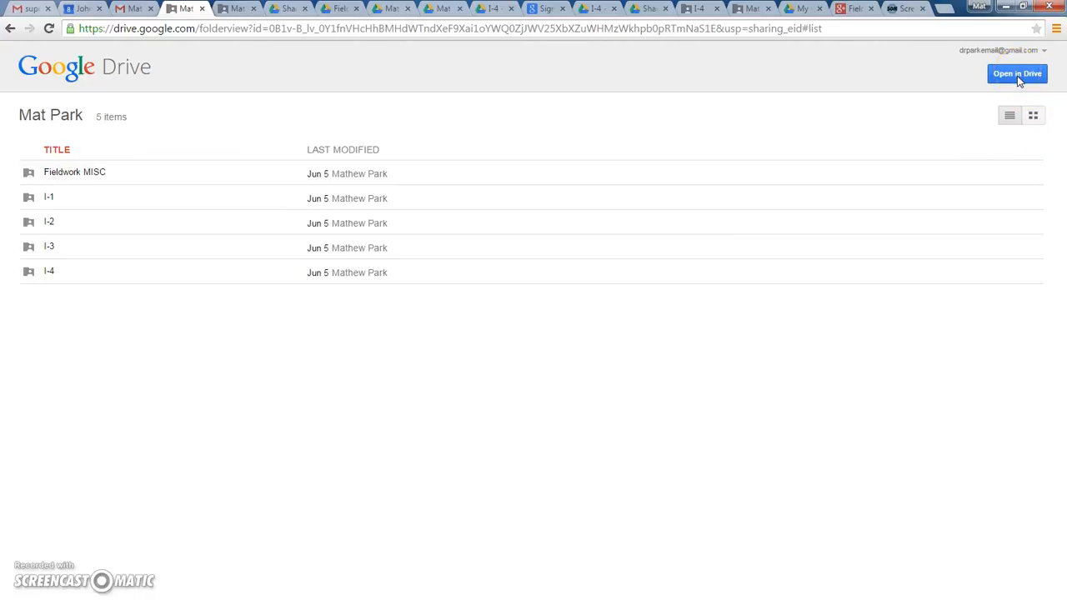
{"action": "left_click", "coordinate": [1017, 73]}
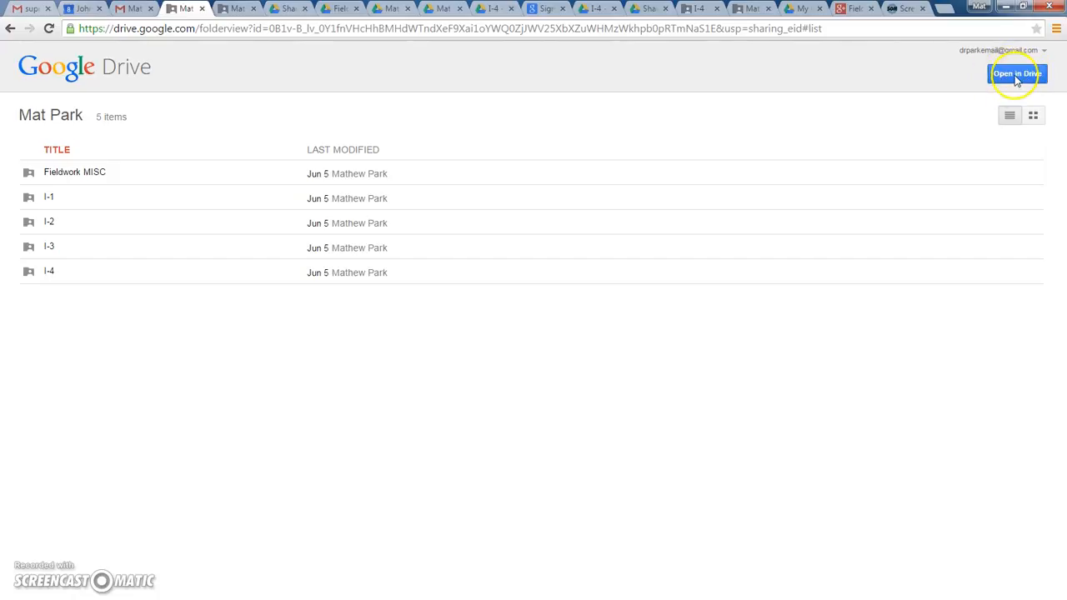
{"action": "left_click", "coordinate": [1018, 73]}
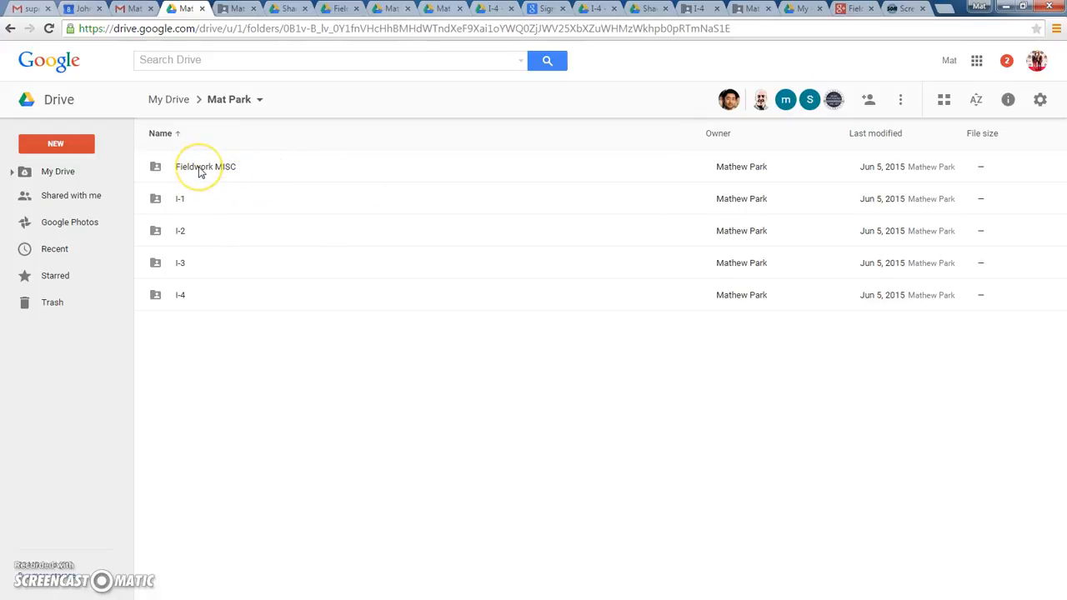
{"action": "left_click", "coordinate": [205, 165]}
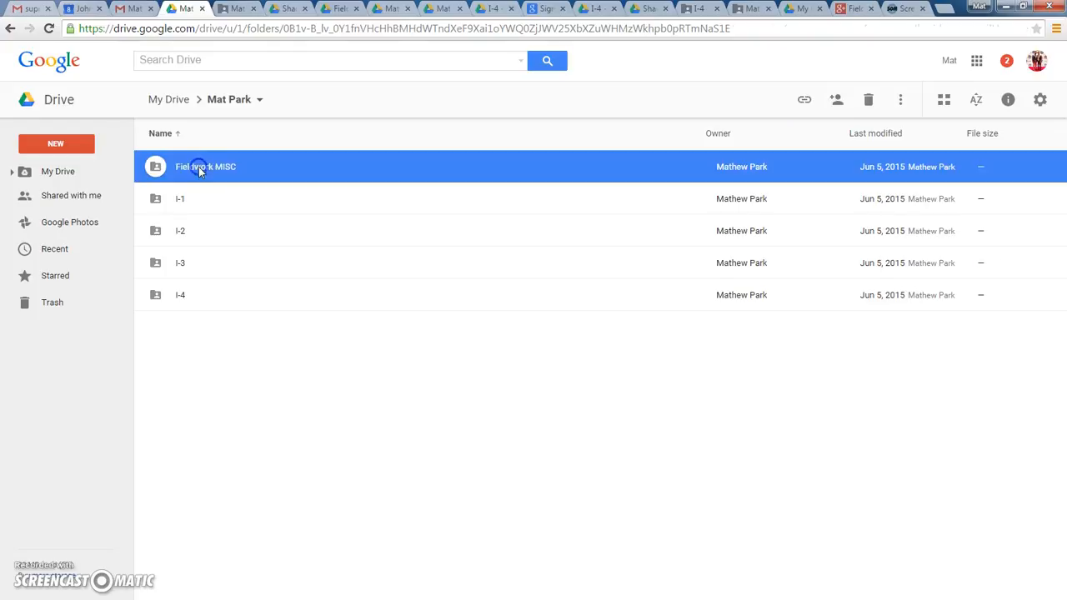
{"action": "double_click", "coordinate": [205, 166]}
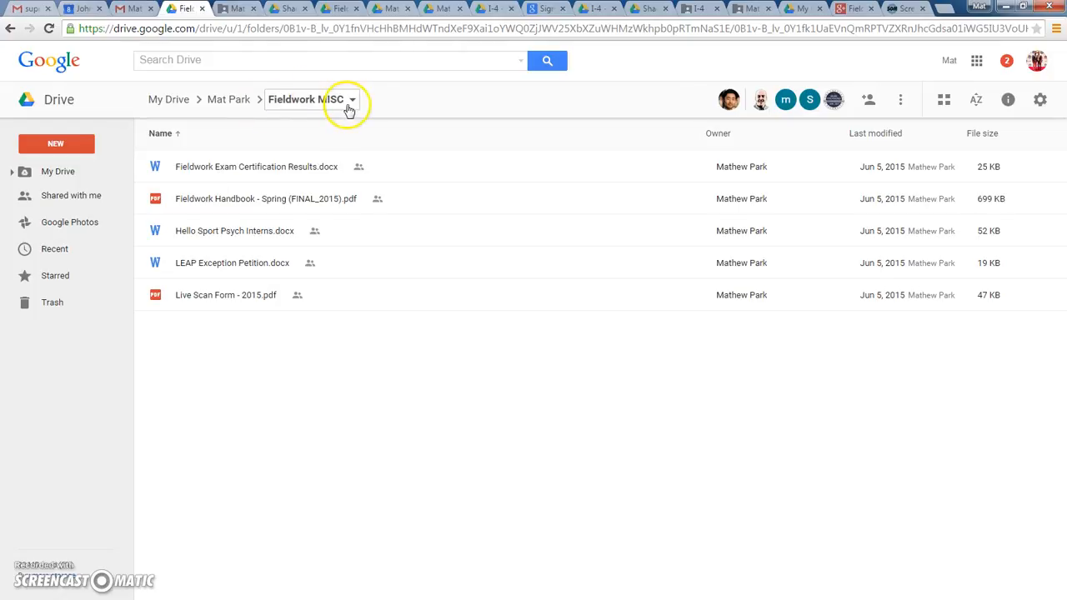
{"action": "mouse_move", "coordinate": [225, 203]}
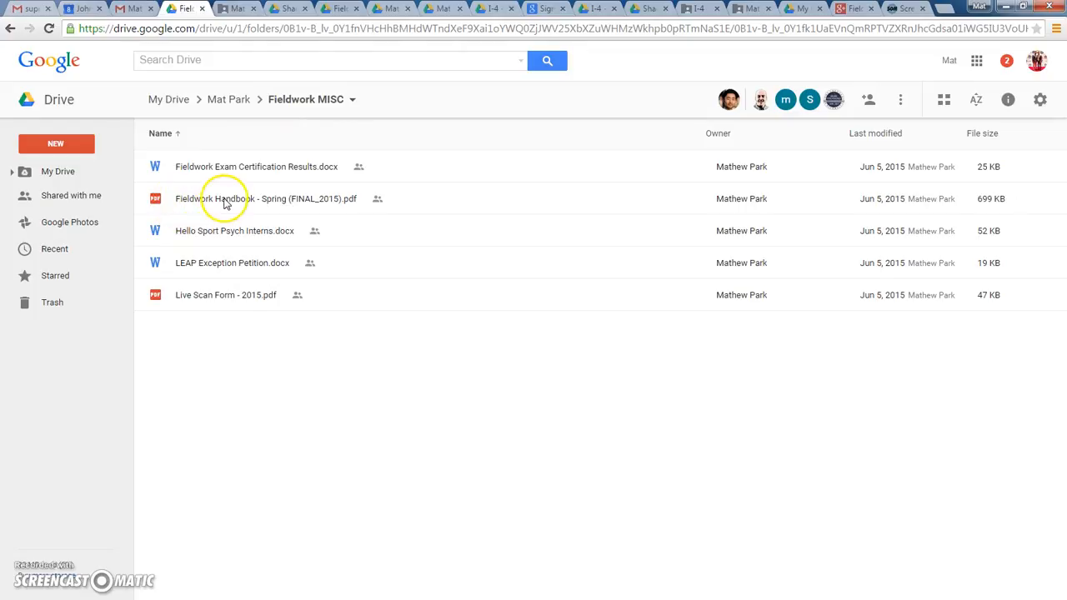
{"action": "mouse_move", "coordinate": [248, 211]}
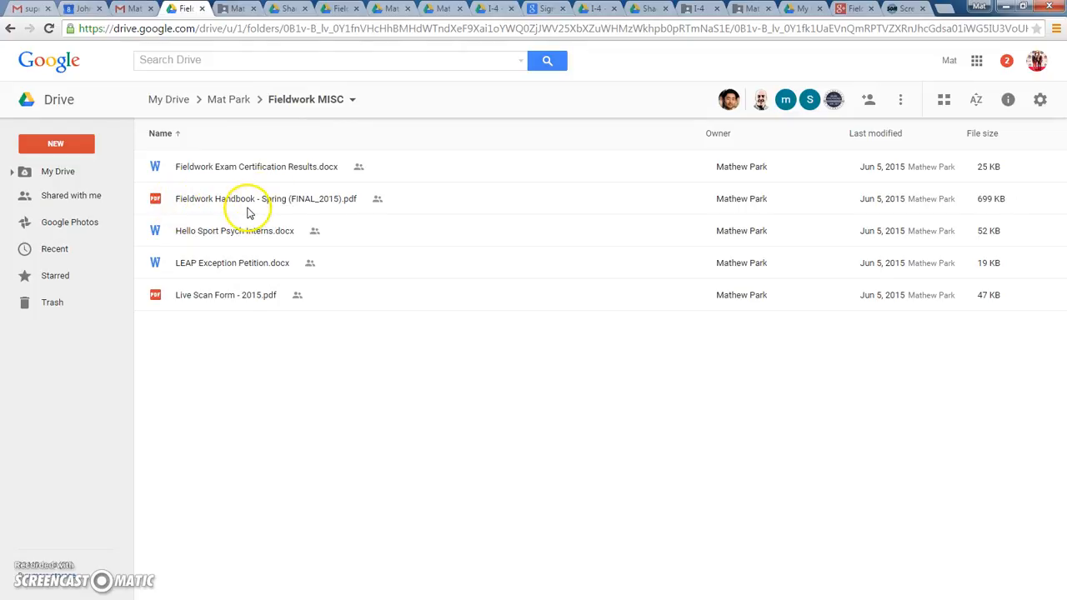
{"action": "mouse_move", "coordinate": [250, 210]}
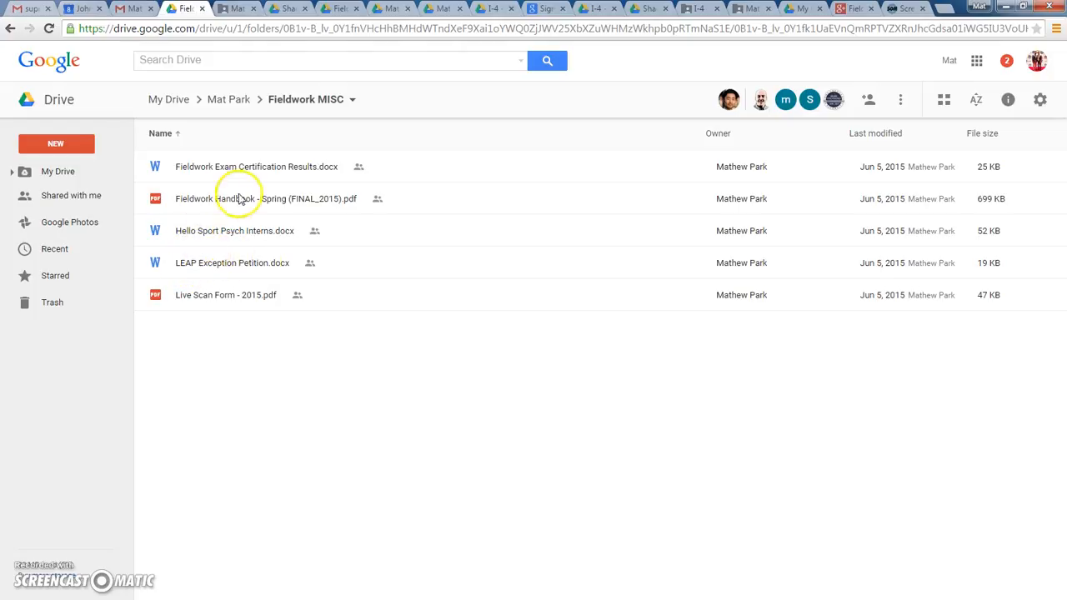
{"action": "mouse_move", "coordinate": [175, 289]}
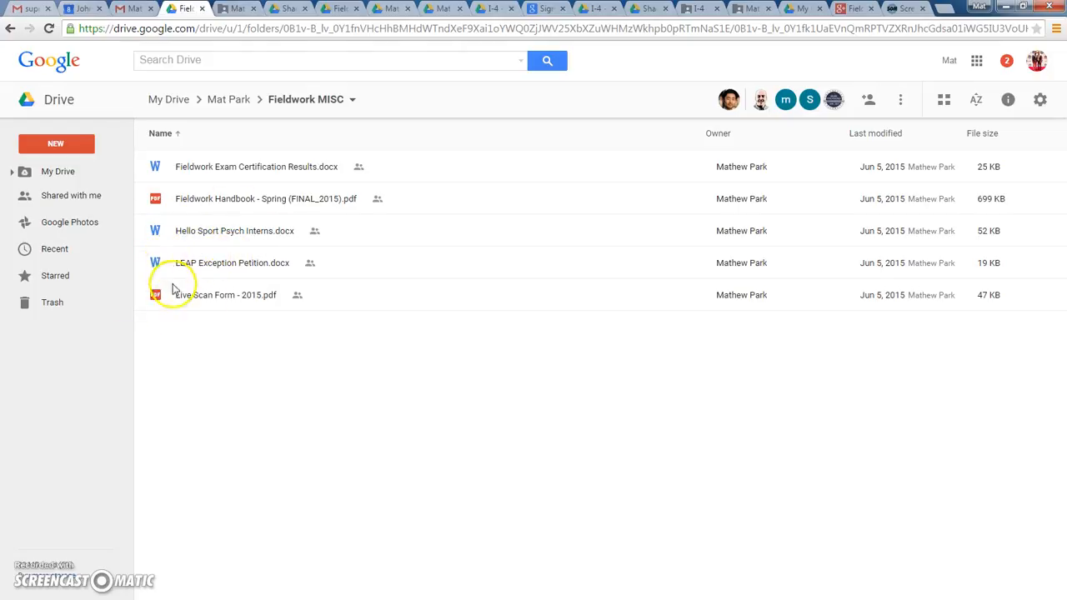
{"action": "mouse_move", "coordinate": [203, 299]}
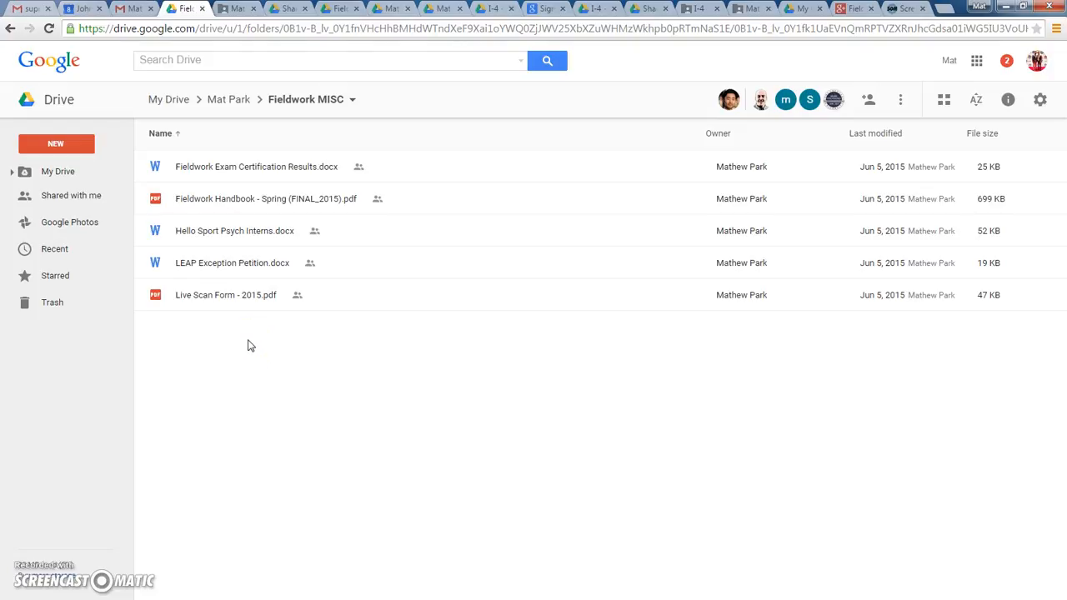
{"action": "mouse_move", "coordinate": [252, 345]}
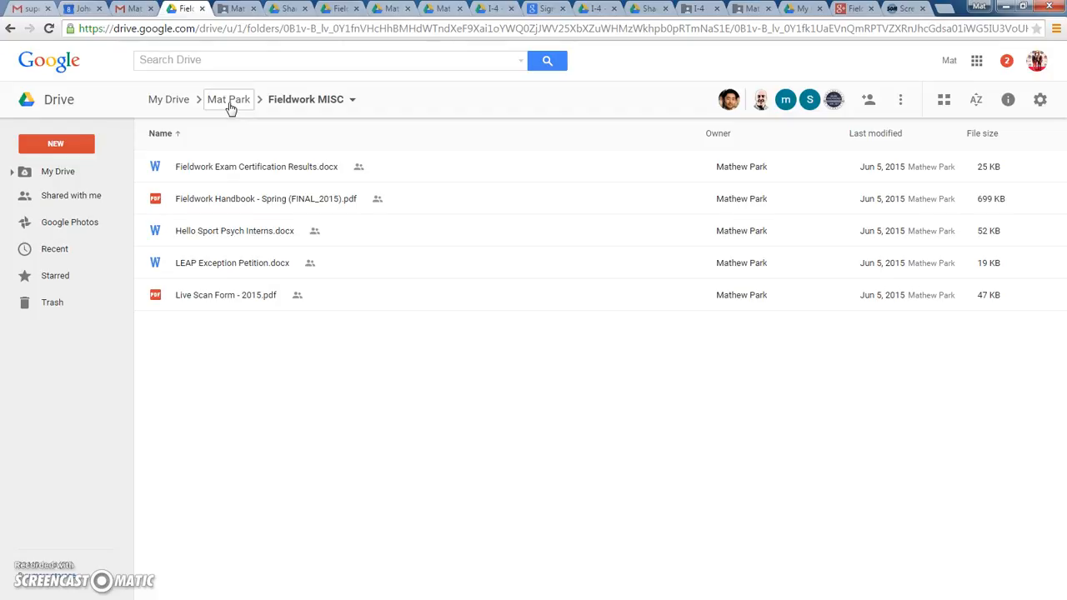
- Remove teen social event.pdf from the I-2 folder and return to Mat Park
{"action": "left_click", "coordinate": [228, 99]}
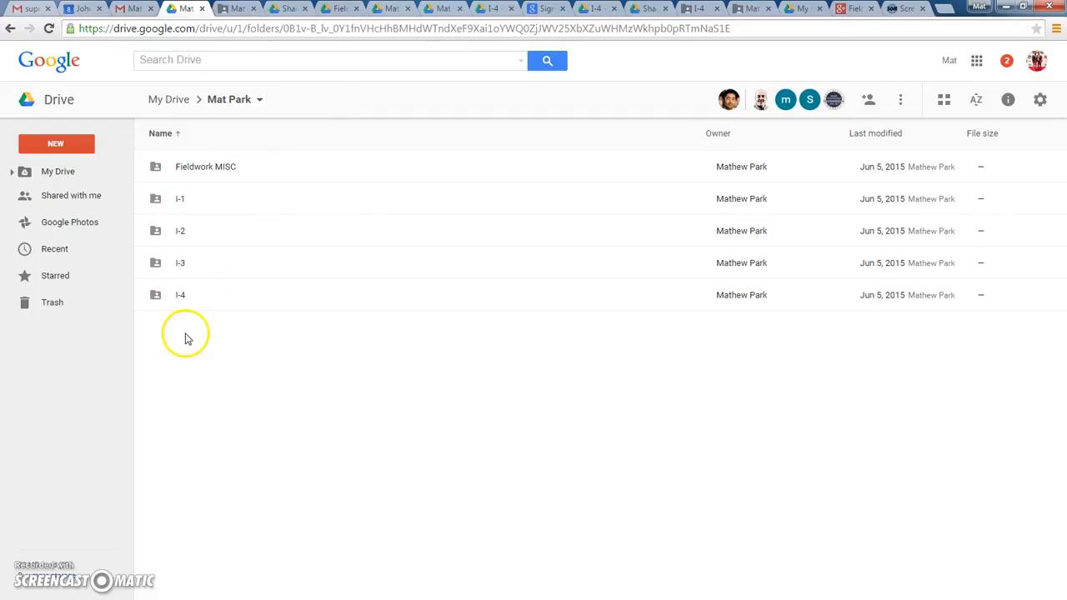
{"action": "mouse_move", "coordinate": [186, 258]}
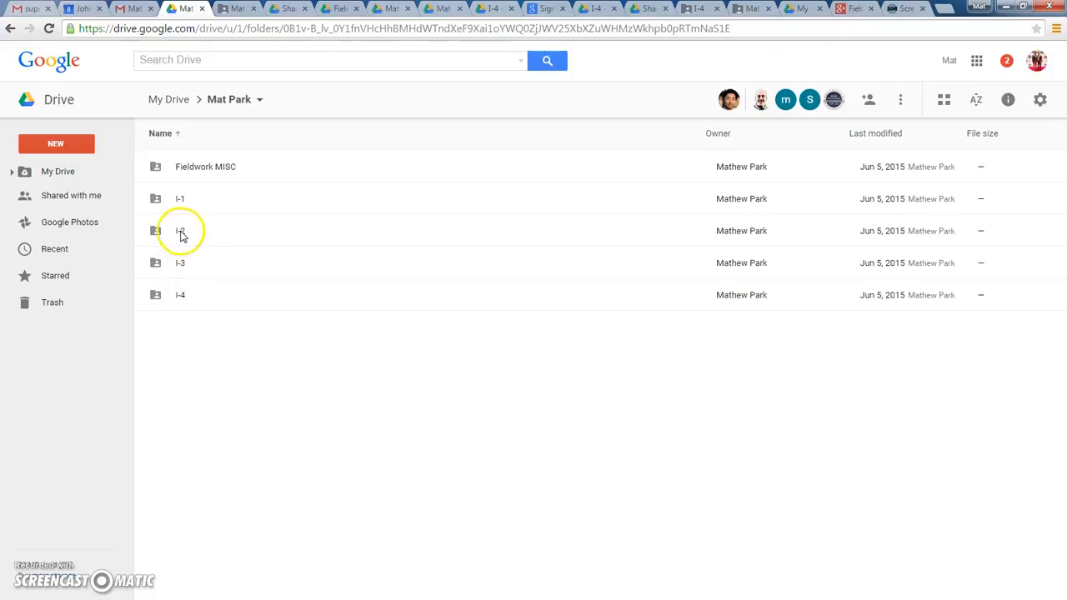
{"action": "double_click", "coordinate": [180, 231]}
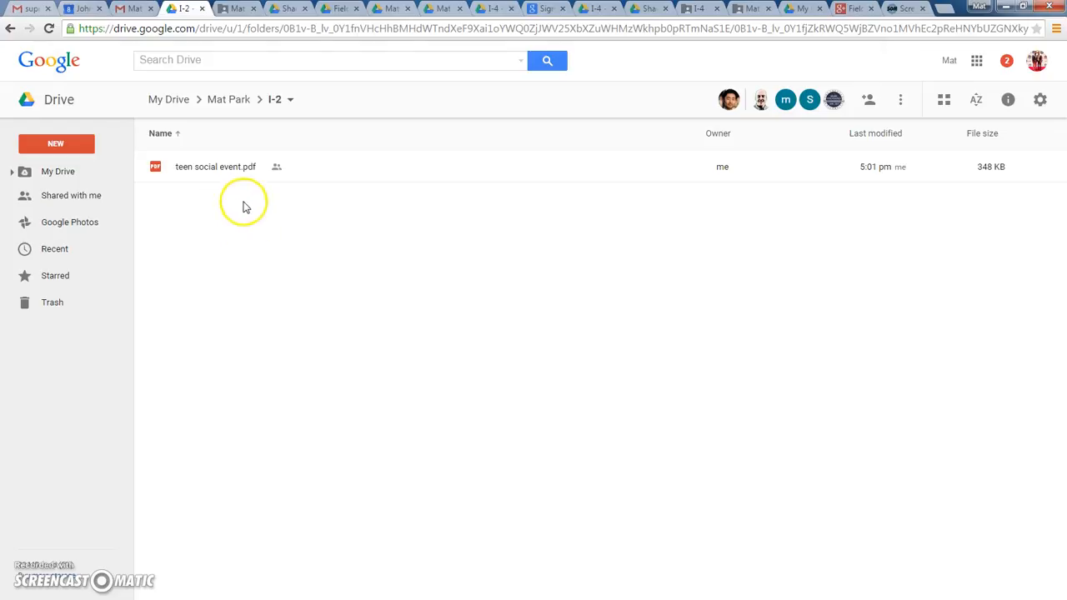
{"action": "right_click", "coordinate": [215, 166]}
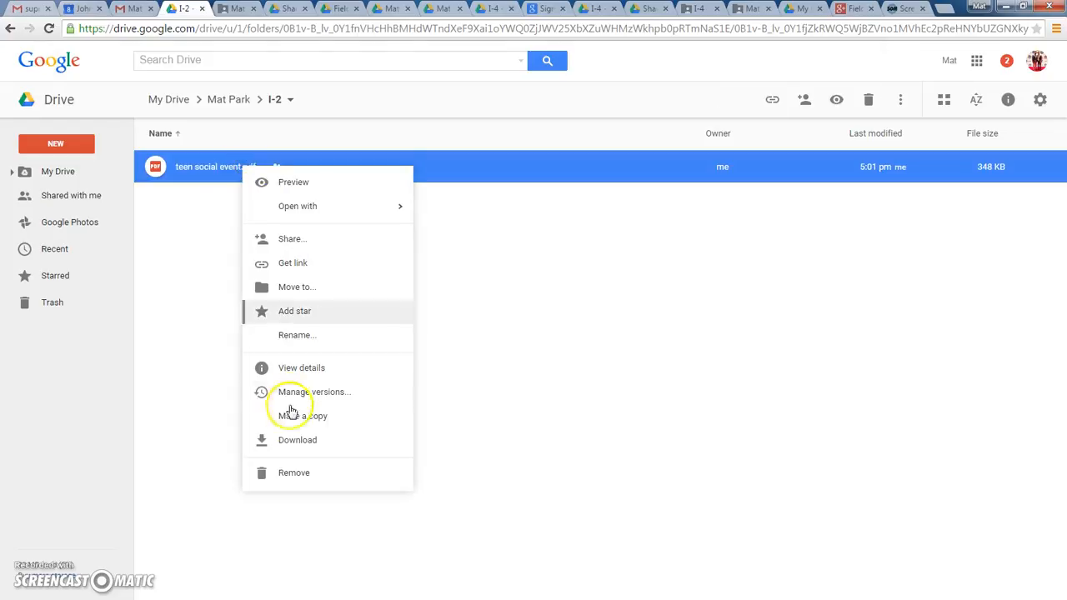
{"action": "left_click", "coordinate": [293, 473]}
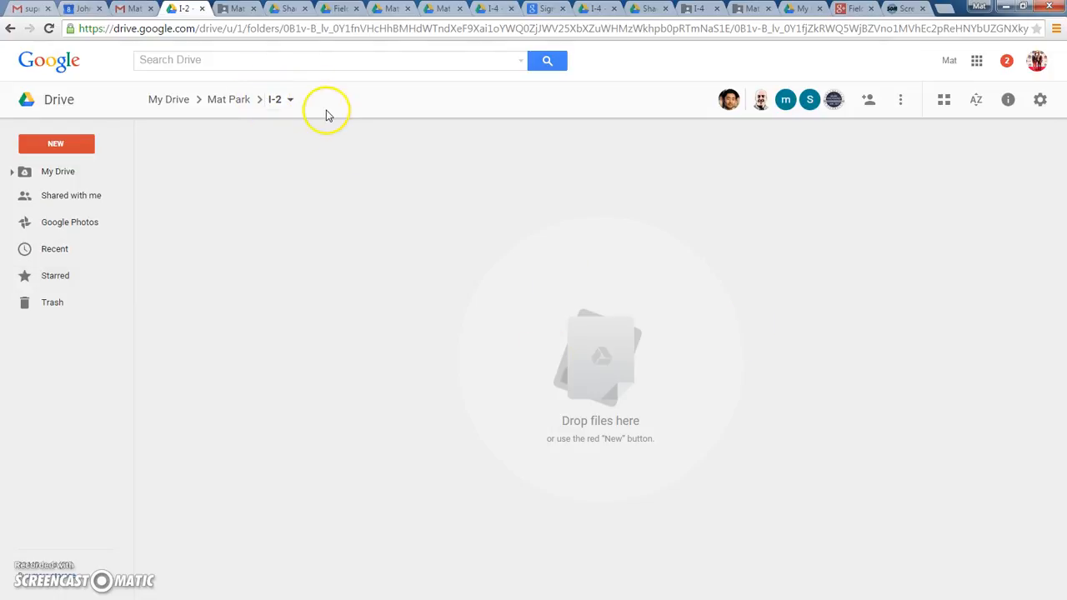
{"action": "mouse_move", "coordinate": [519, 437]}
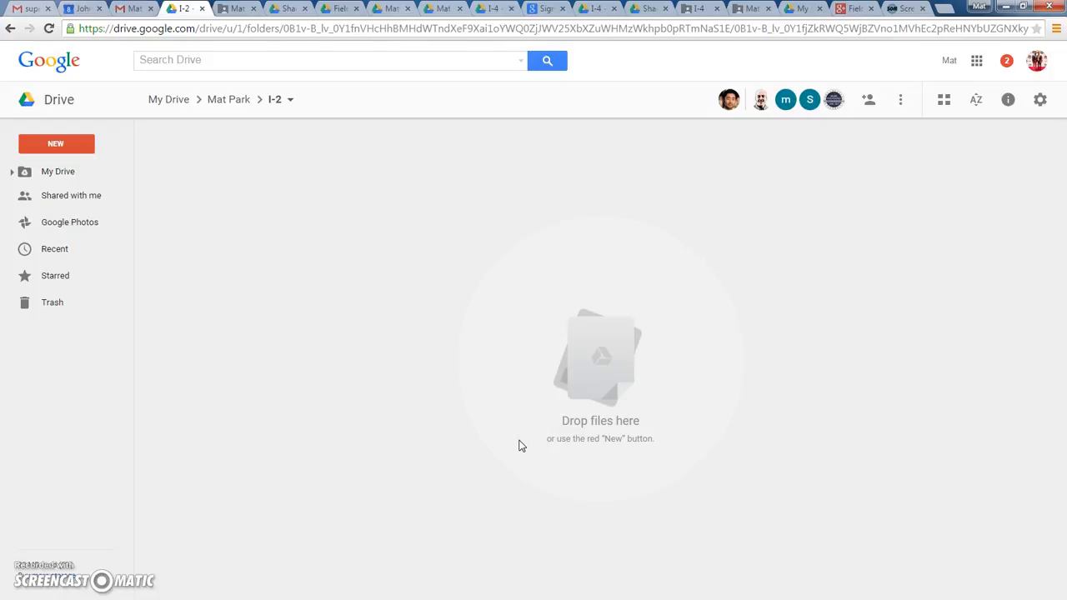
{"action": "left_click", "coordinate": [229, 99]}
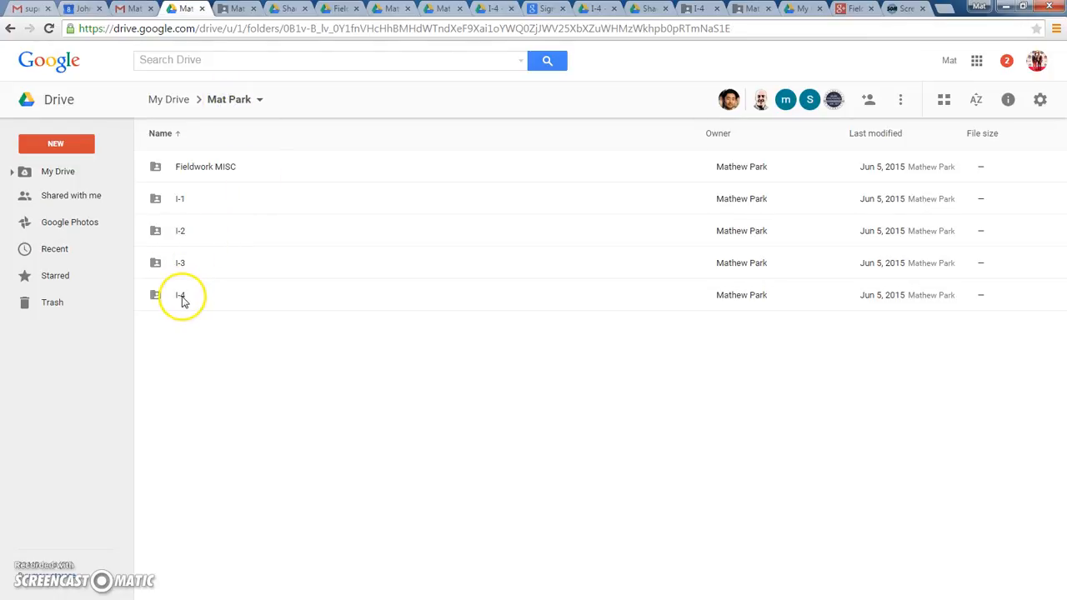
- Open the I-3 folder to browse its nine files
{"action": "double_click", "coordinate": [180, 294]}
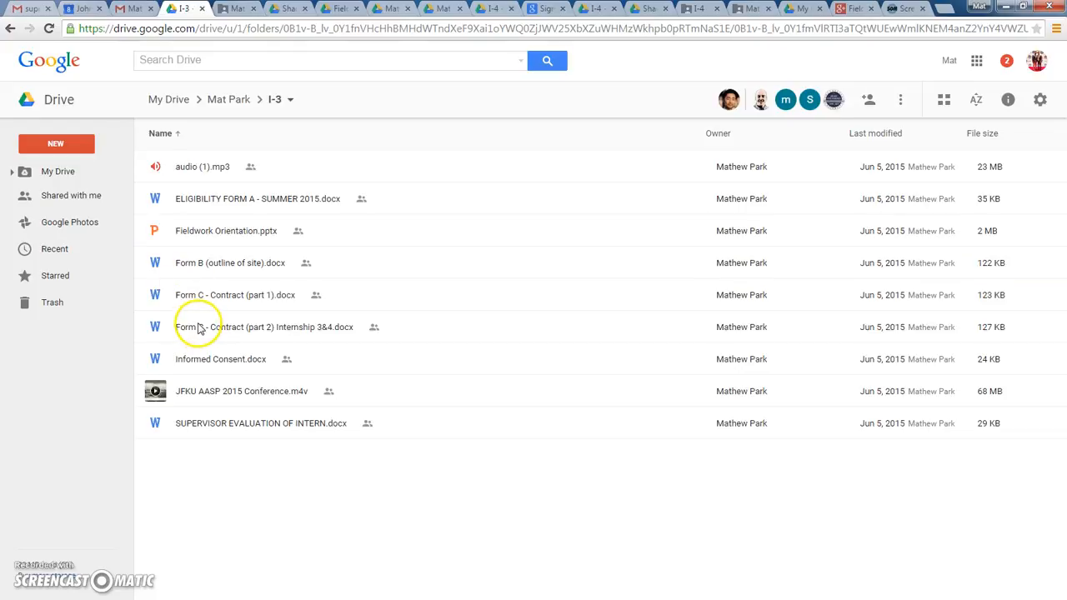
{"action": "mouse_move", "coordinate": [218, 167]}
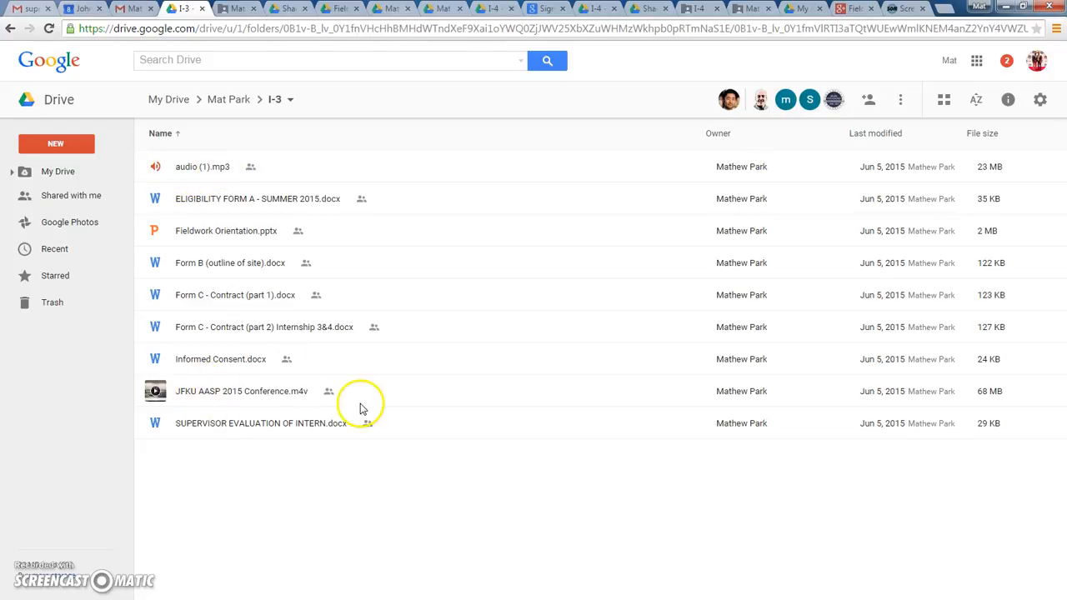
{"action": "mouse_move", "coordinate": [187, 334]}
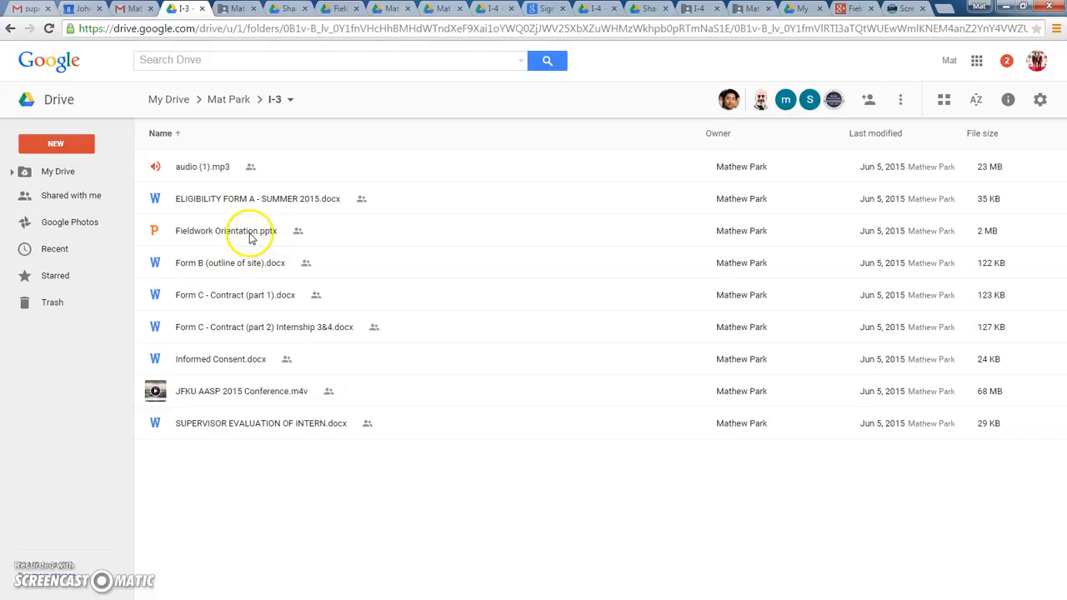
{"action": "mouse_move", "coordinate": [281, 206]}
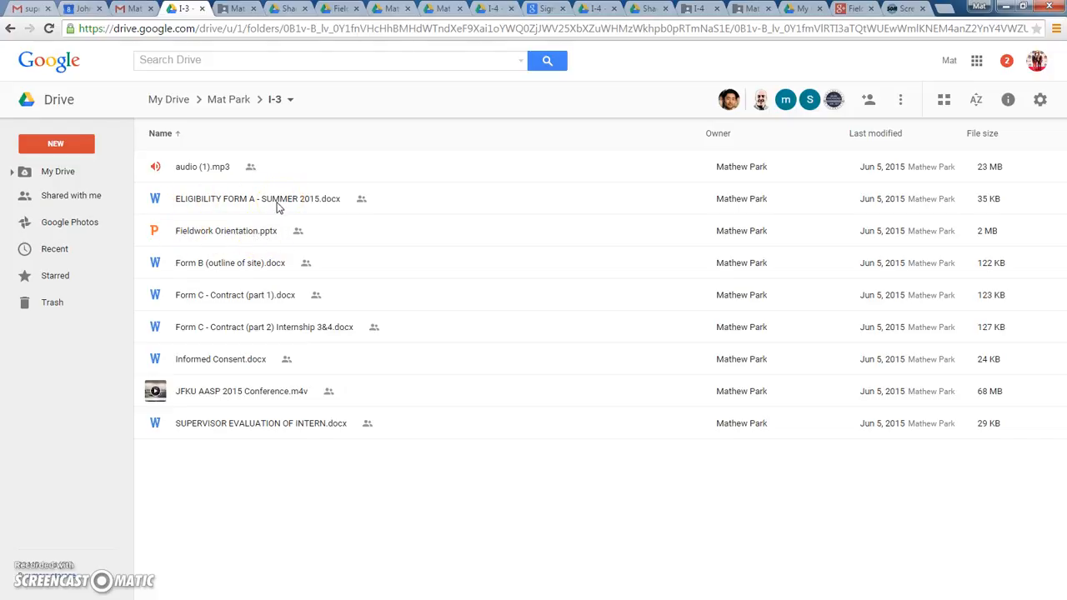
{"action": "mouse_move", "coordinate": [272, 422]}
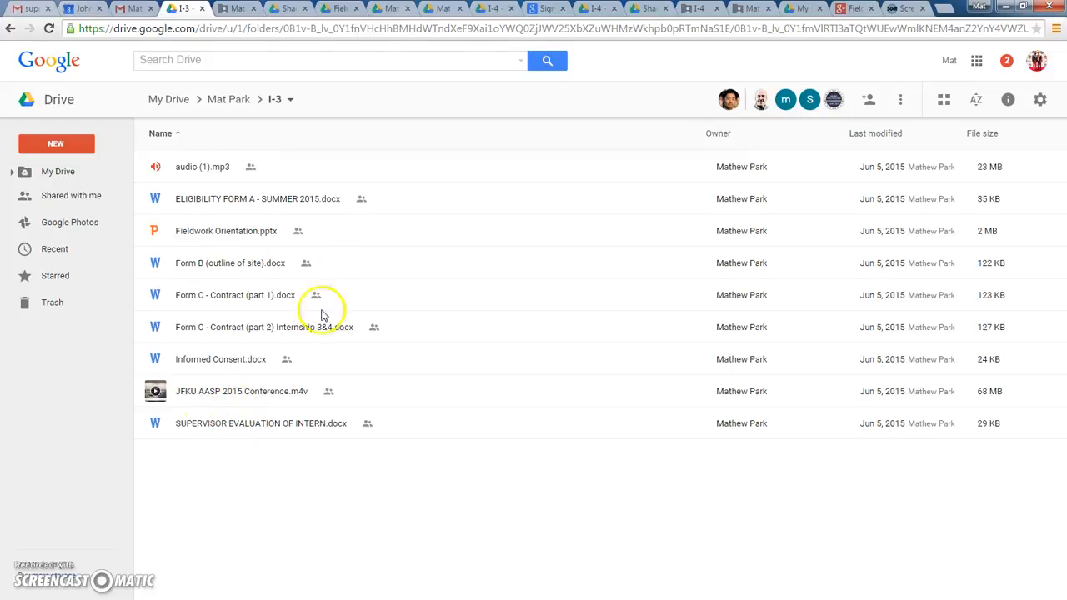
{"action": "mouse_move", "coordinate": [421, 323]}
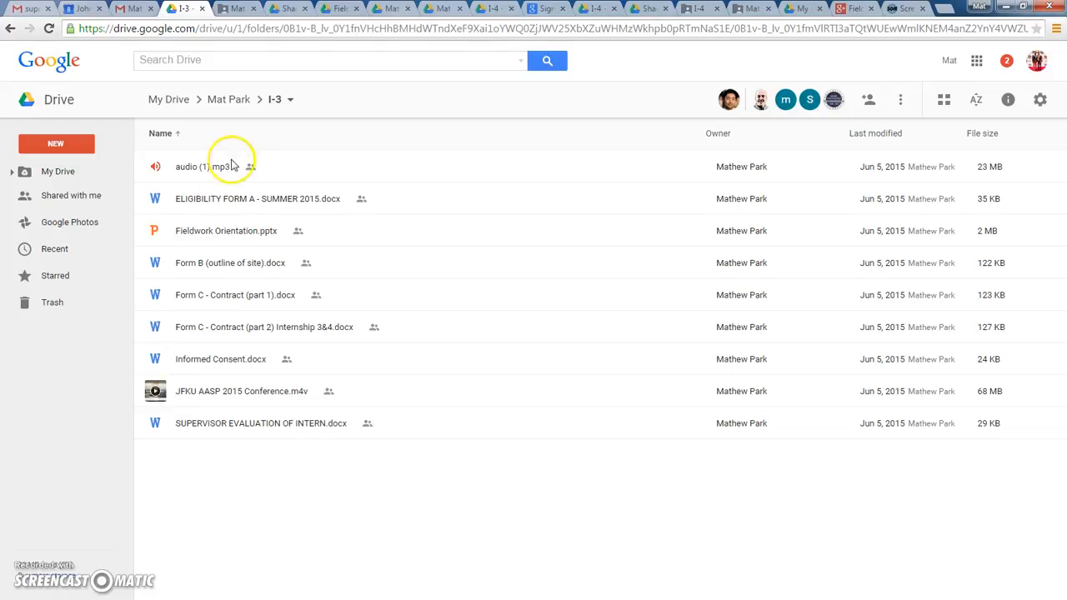
{"action": "mouse_move", "coordinate": [228, 99]}
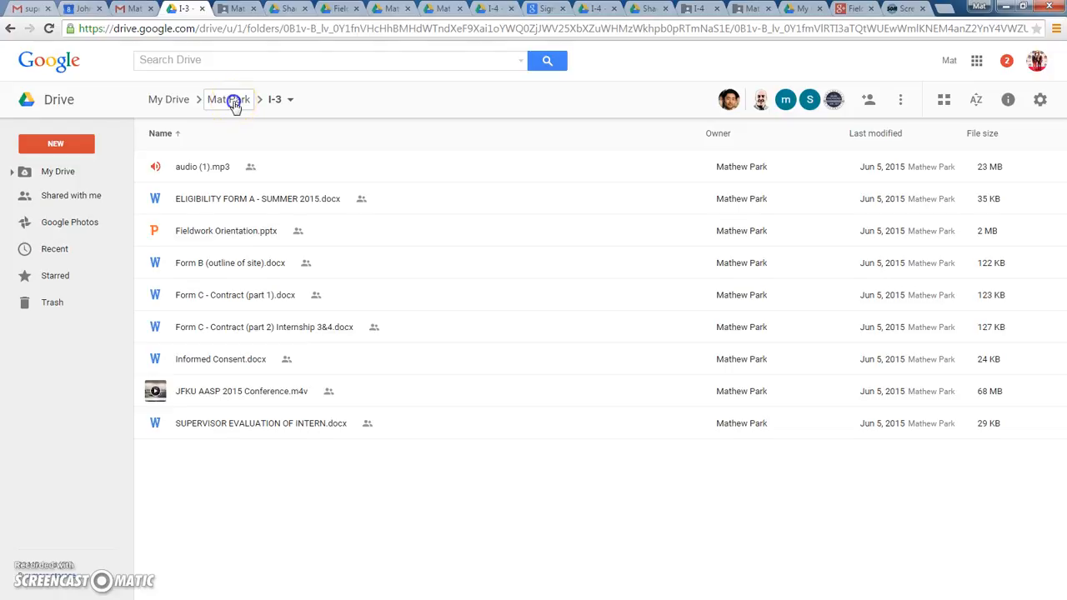
- Go back to Mat Park and open the I-4 folder
{"action": "left_click", "coordinate": [229, 99]}
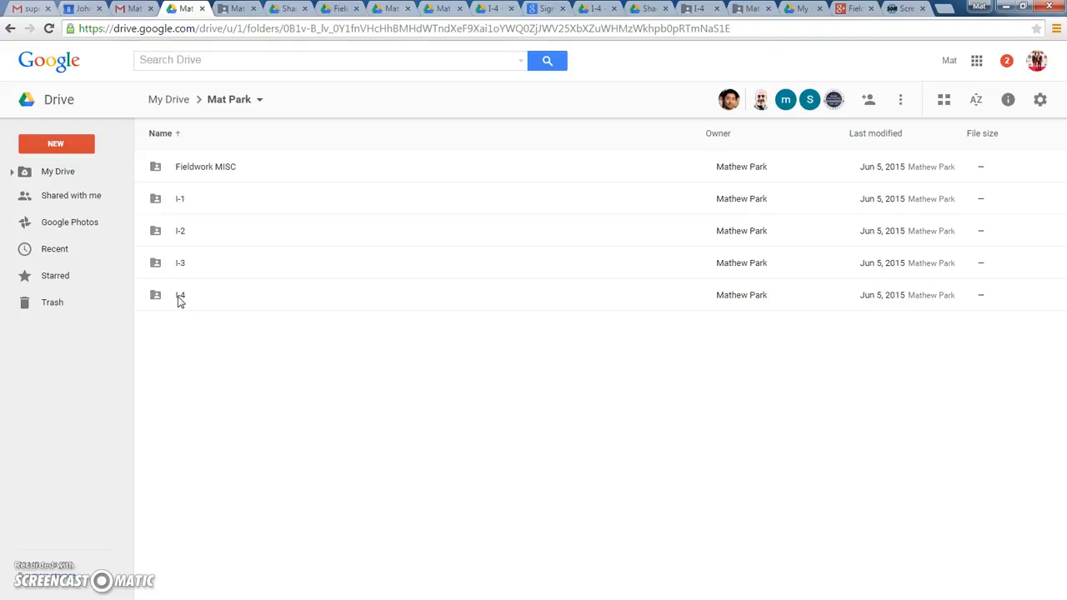
{"action": "mouse_move", "coordinate": [183, 304]}
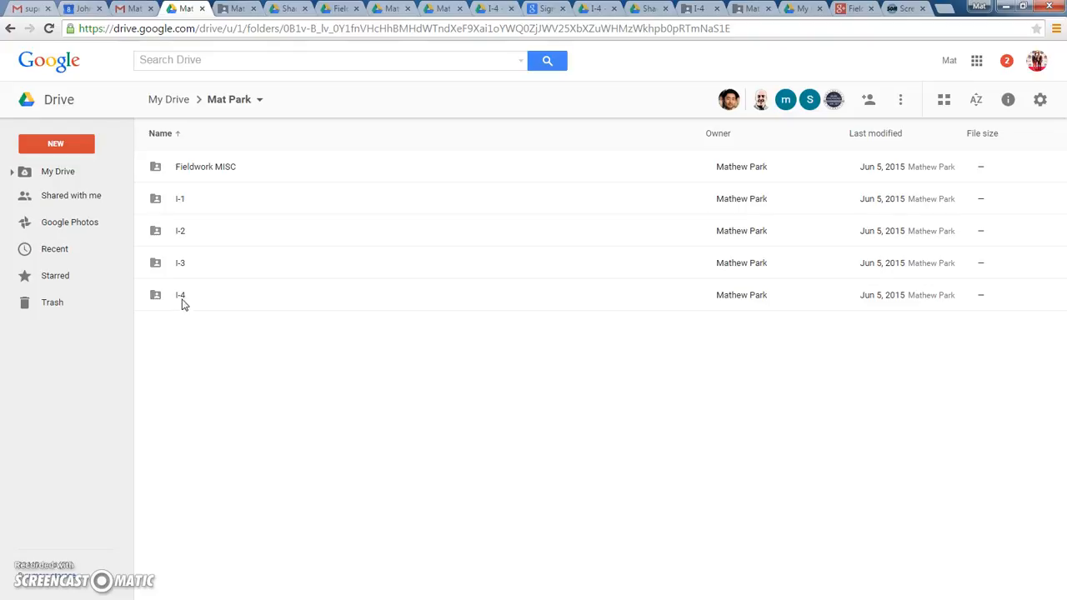
{"action": "double_click", "coordinate": [180, 295]}
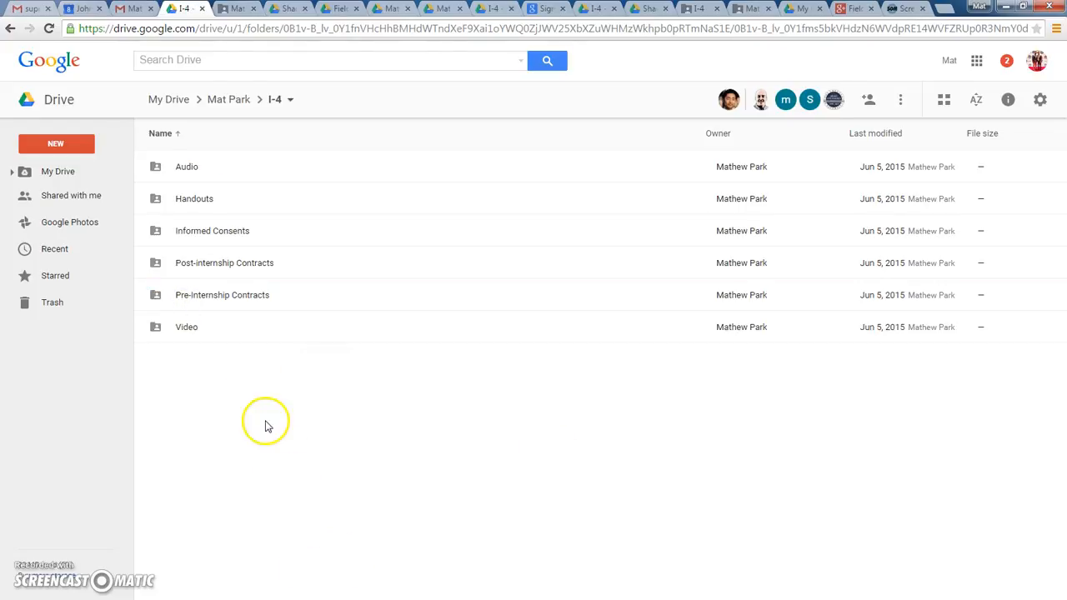
{"action": "mouse_move", "coordinate": [185, 166]}
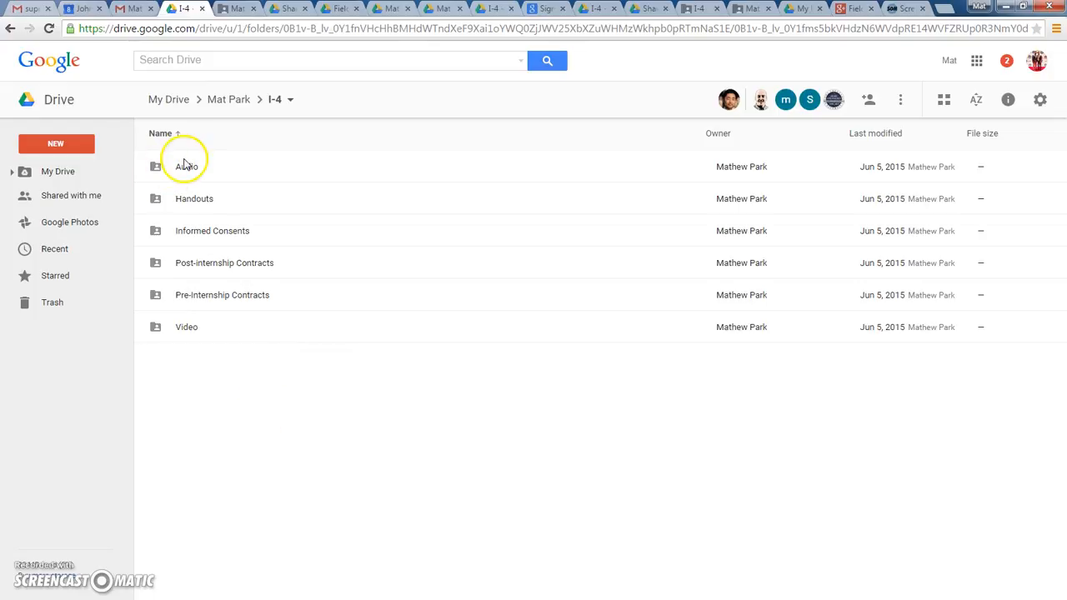
{"action": "mouse_move", "coordinate": [192, 342]}
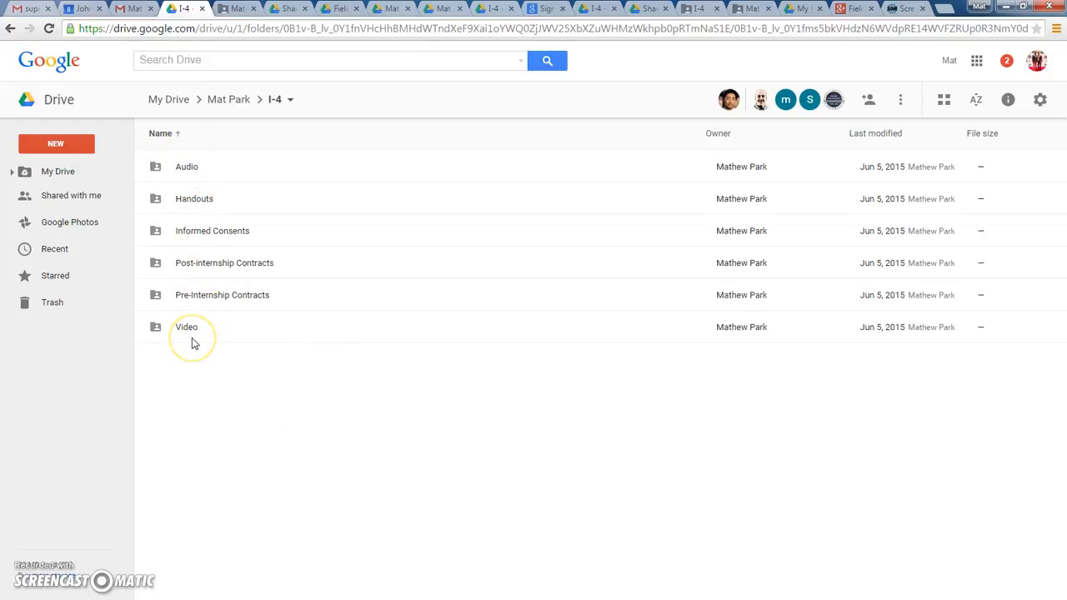
{"action": "mouse_move", "coordinate": [192, 344]}
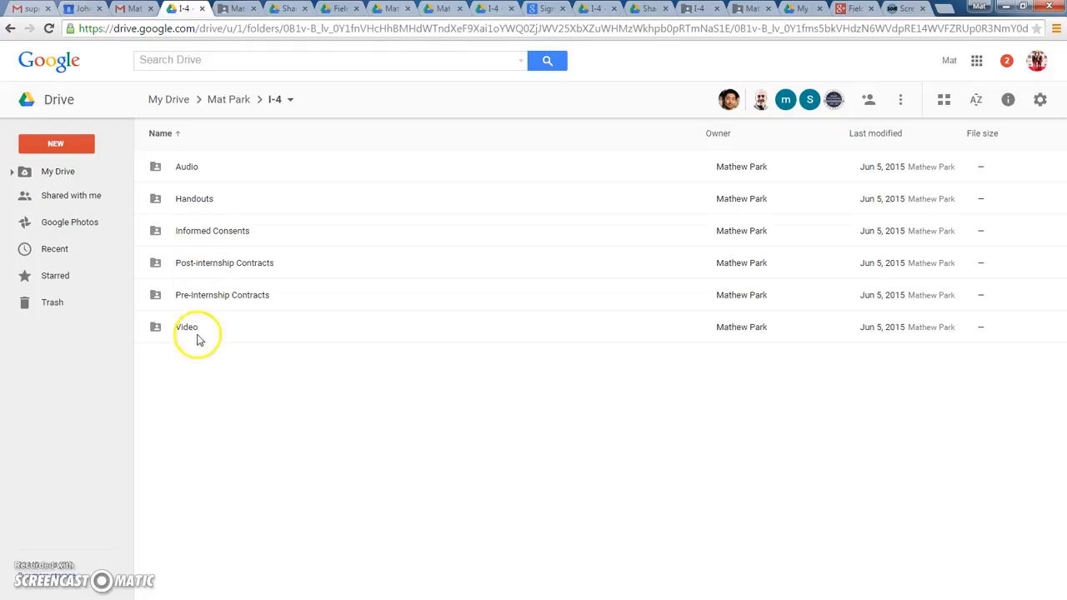
{"action": "mouse_move", "coordinate": [210, 346]}
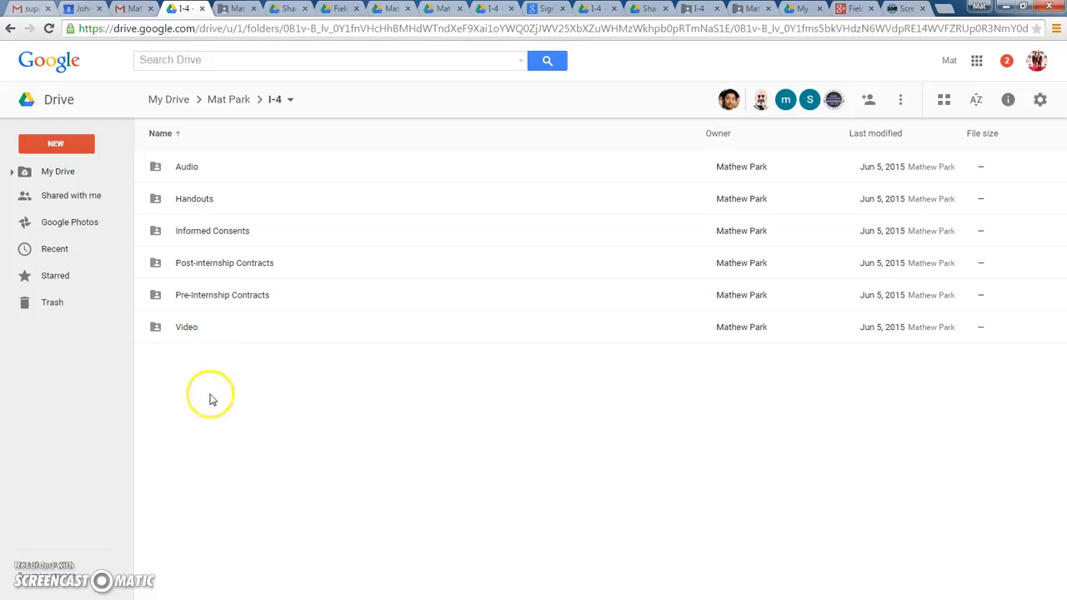
{"action": "mouse_move", "coordinate": [246, 396]}
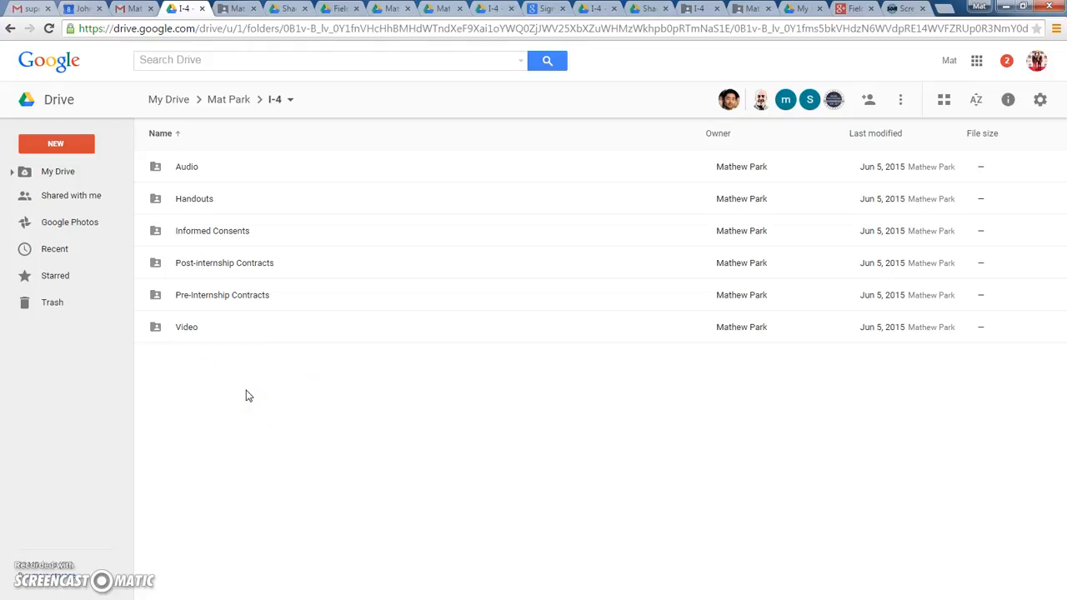
- Create a folder named 'Internship stuff' inside I-4
{"action": "right_click", "coordinate": [247, 391]}
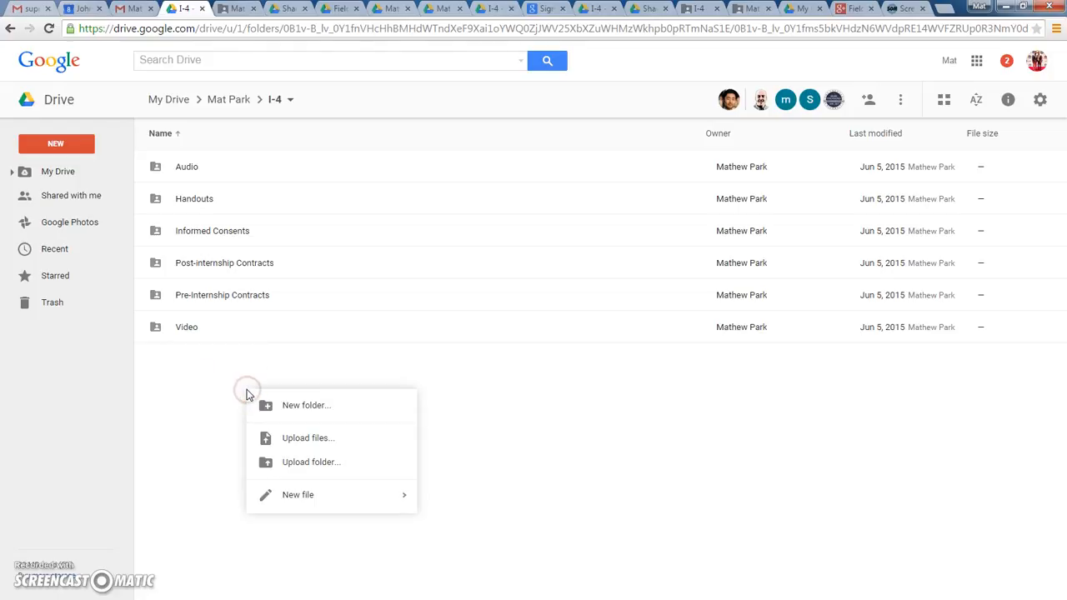
{"action": "mouse_move", "coordinate": [298, 409]}
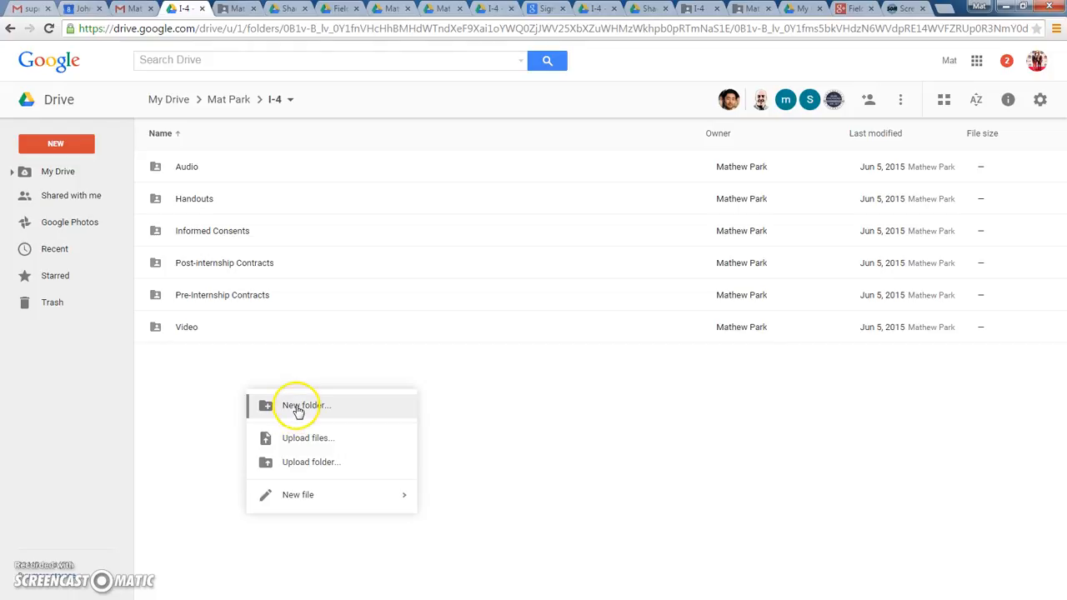
{"action": "left_click", "coordinate": [306, 405]}
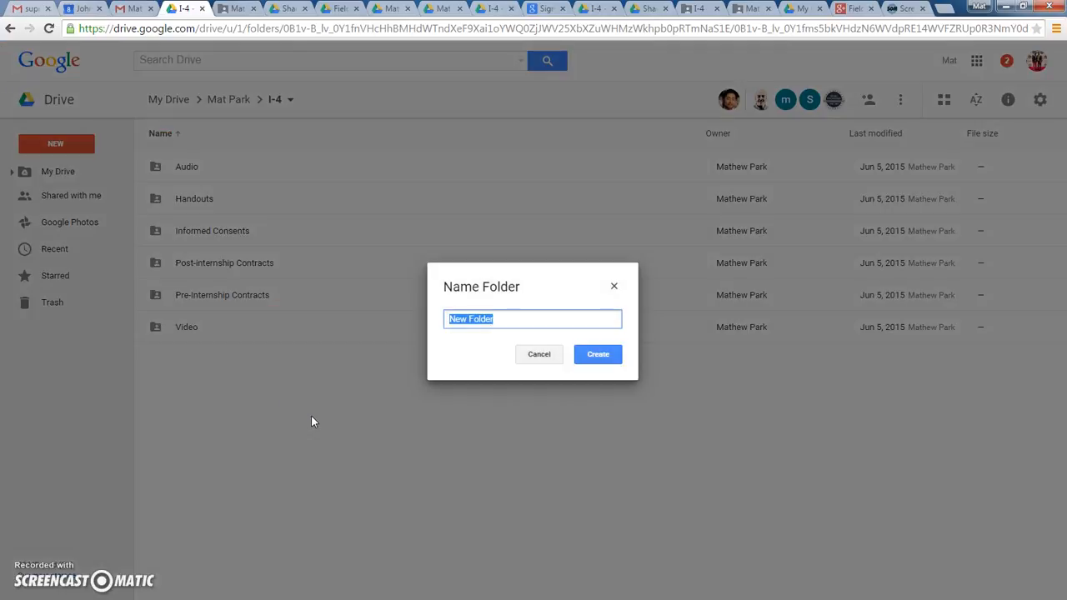
{"action": "type", "text": "Internship"}
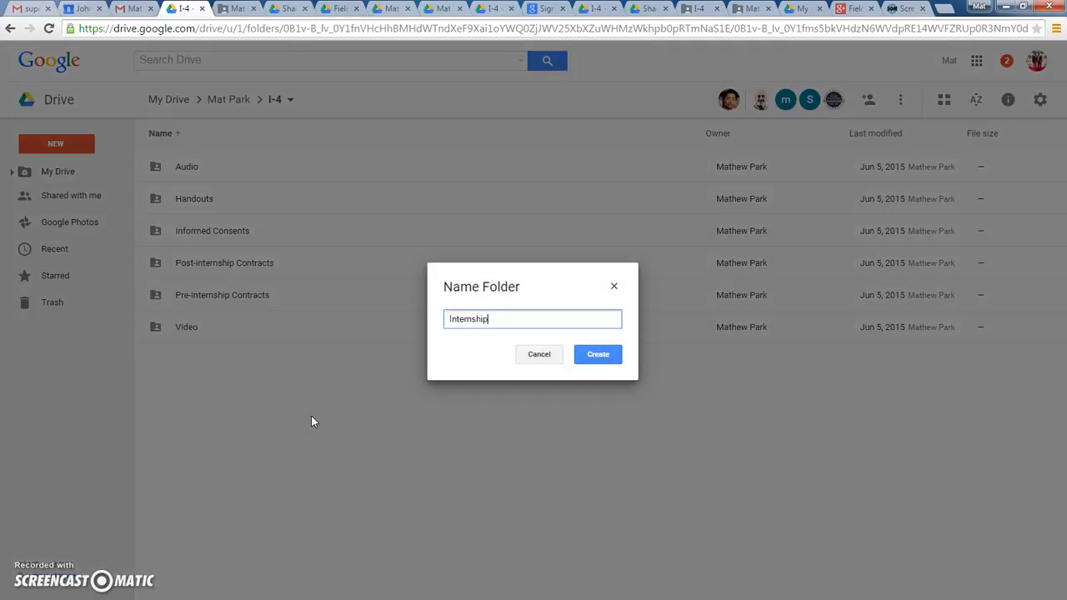
{"action": "left_click", "coordinate": [597, 353]}
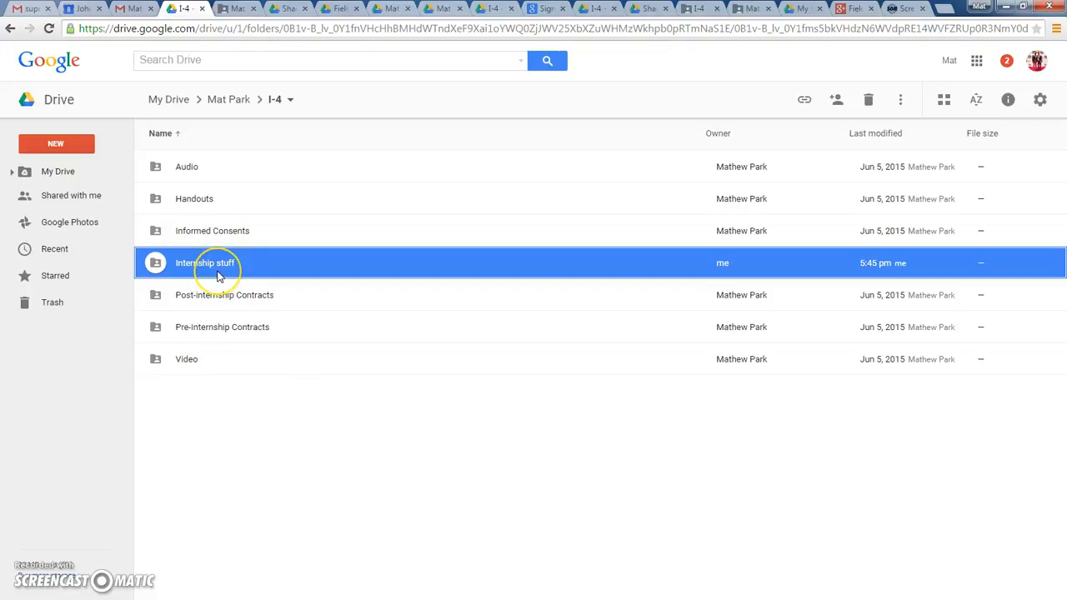
{"action": "mouse_move", "coordinate": [190, 310]}
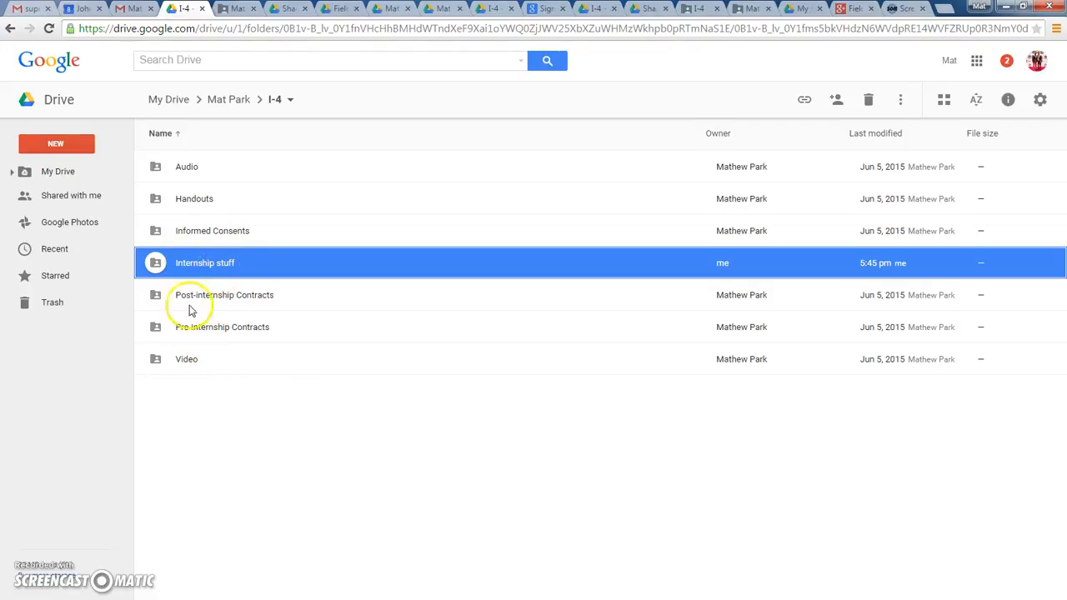
{"action": "mouse_move", "coordinate": [186, 359]}
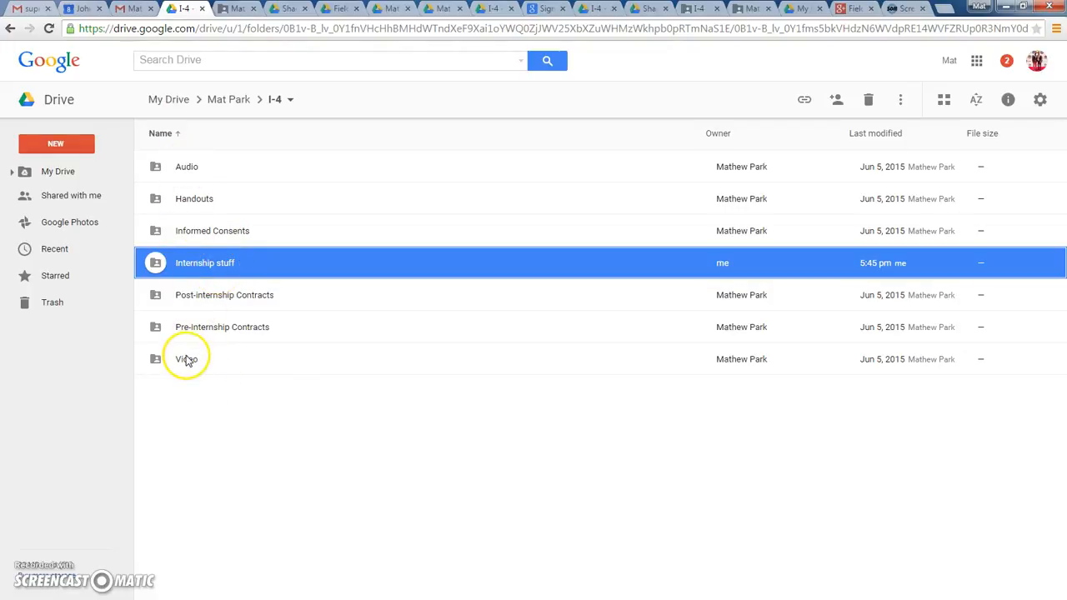
- Remove the 'Internship stuff' folder from I-4
{"action": "right_click", "coordinate": [204, 263]}
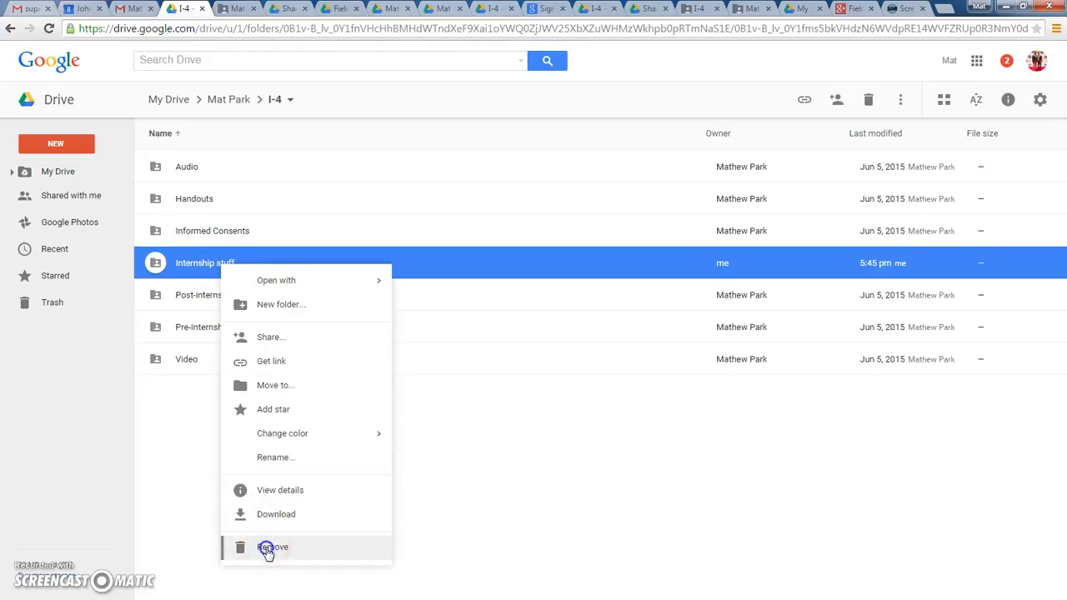
{"action": "left_click", "coordinate": [273, 546]}
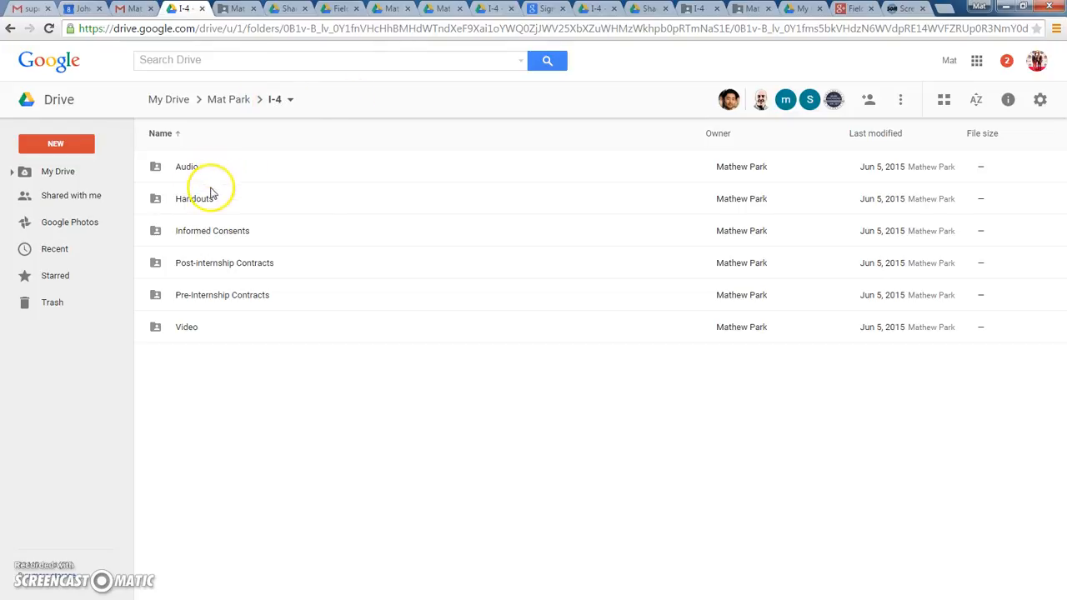
{"action": "left_click", "coordinate": [194, 199]}
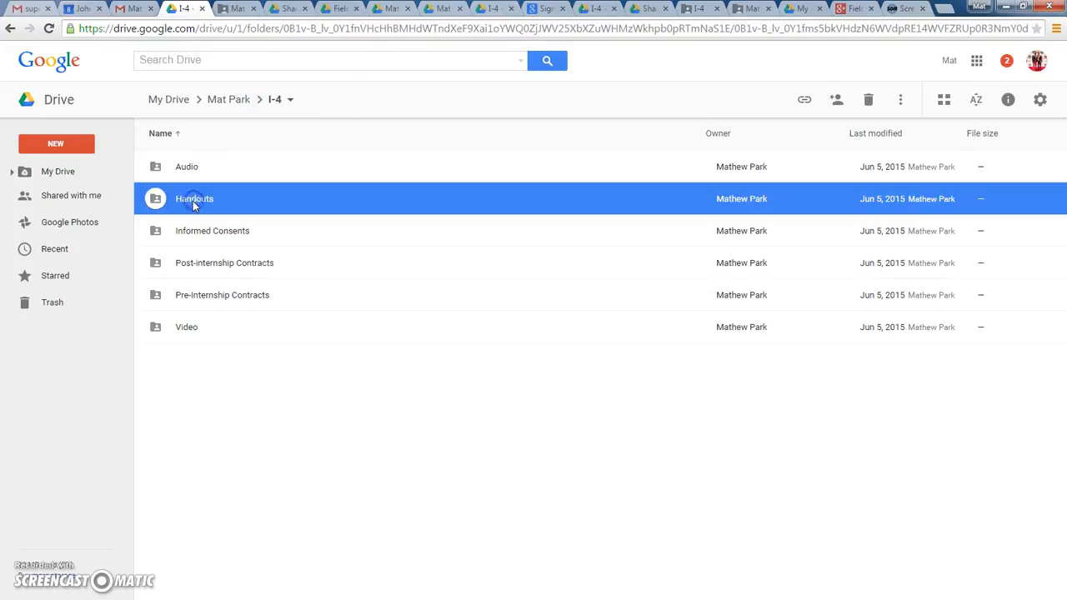
{"action": "double_click", "coordinate": [194, 199]}
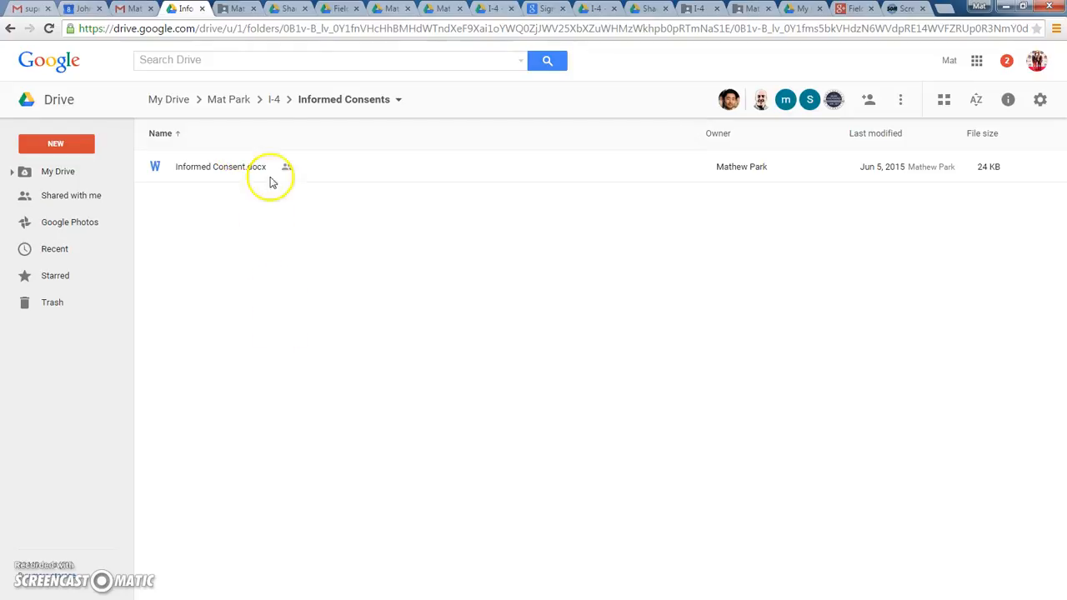
{"action": "mouse_move", "coordinate": [275, 287]}
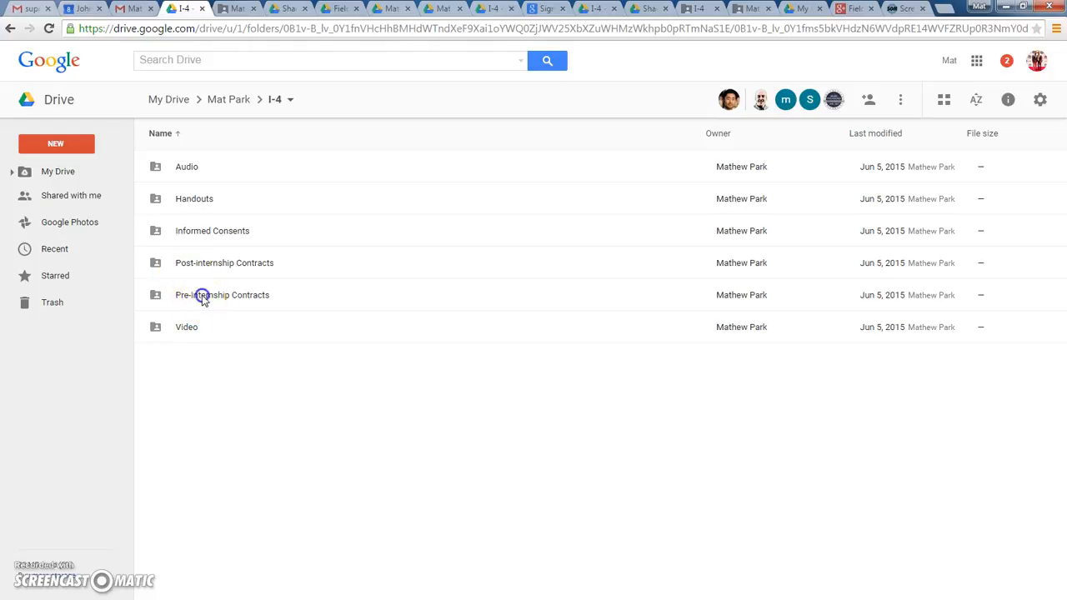
{"action": "double_click", "coordinate": [222, 294]}
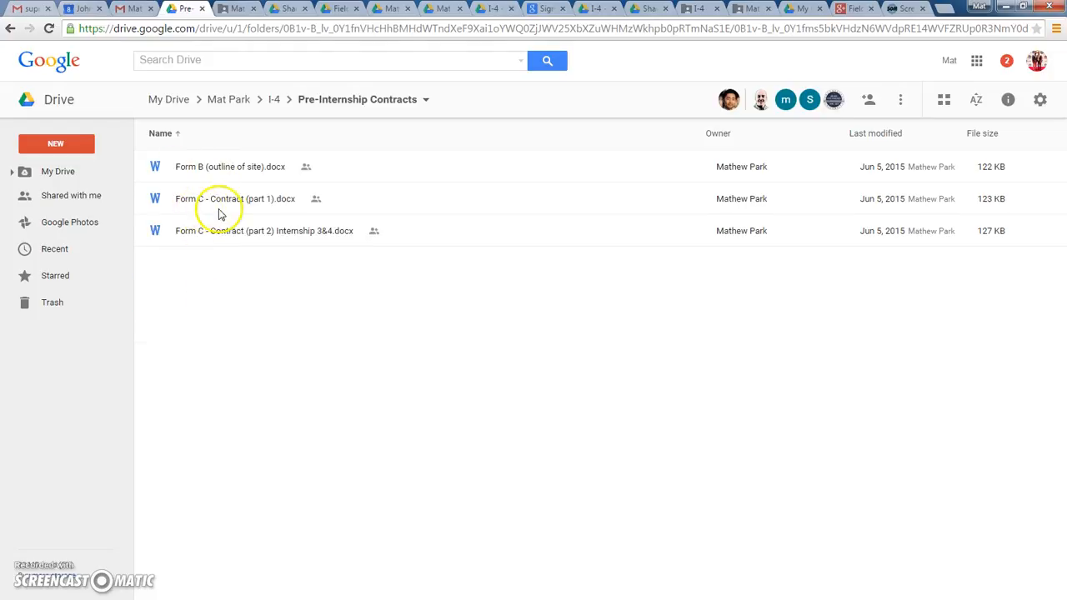
{"action": "mouse_move", "coordinate": [240, 286]}
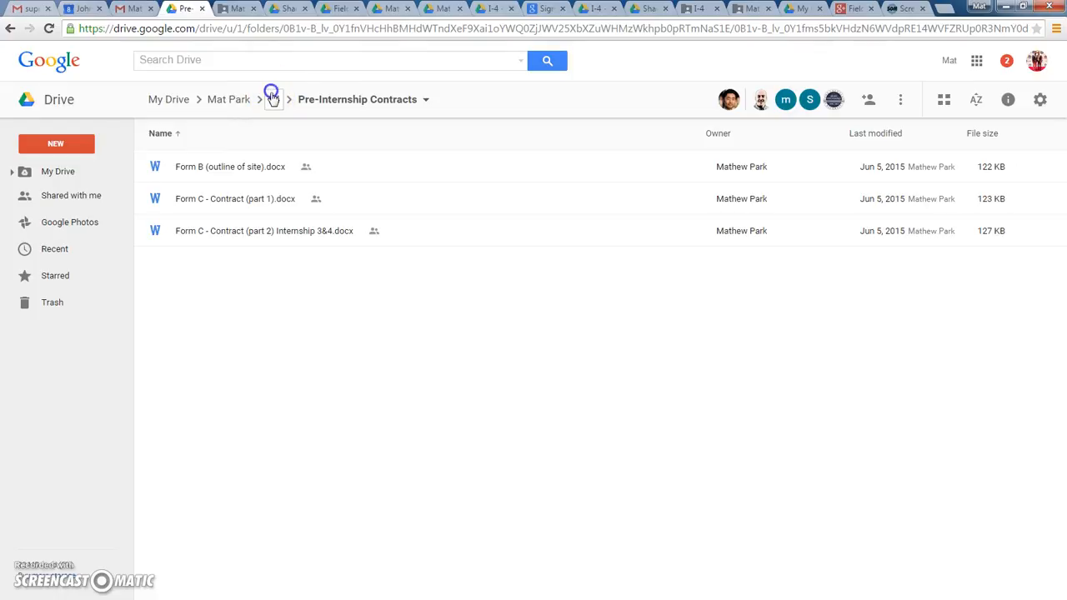
{"action": "left_click", "coordinate": [274, 98]}
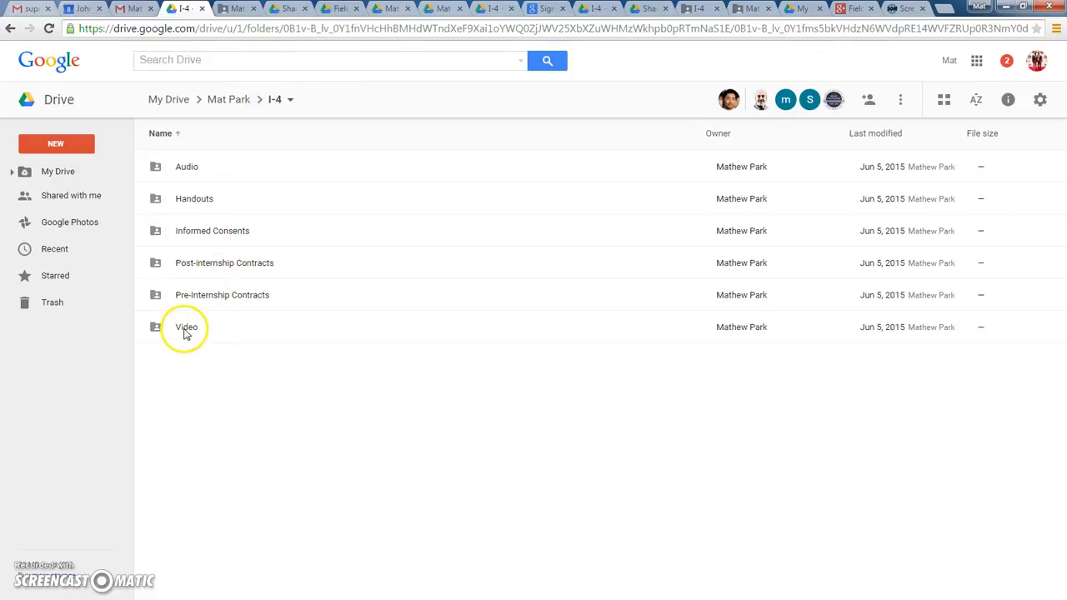
{"action": "double_click", "coordinate": [187, 327]}
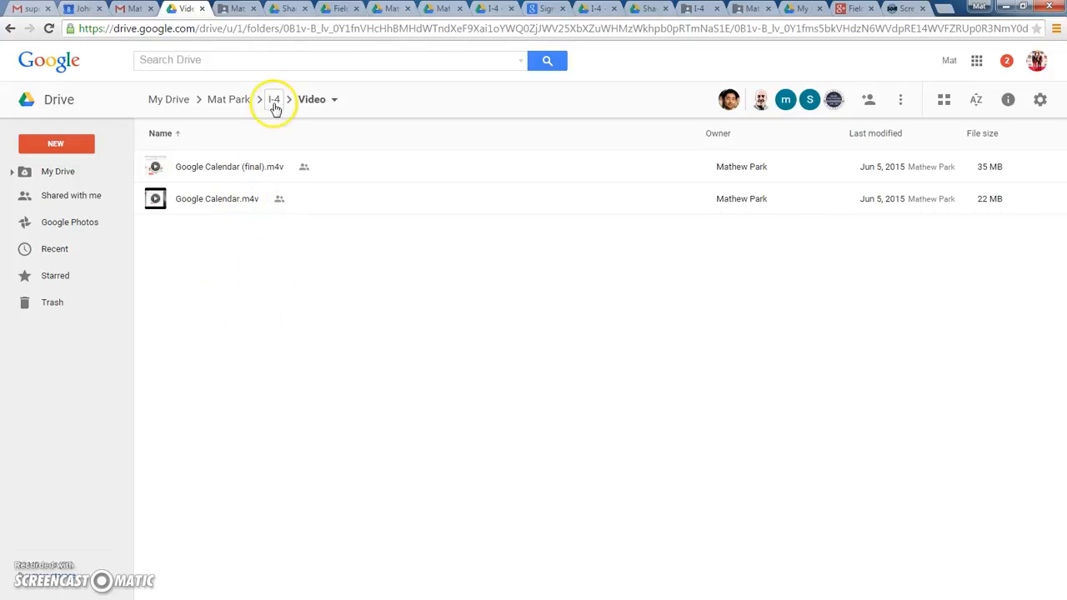
{"action": "left_click", "coordinate": [275, 99]}
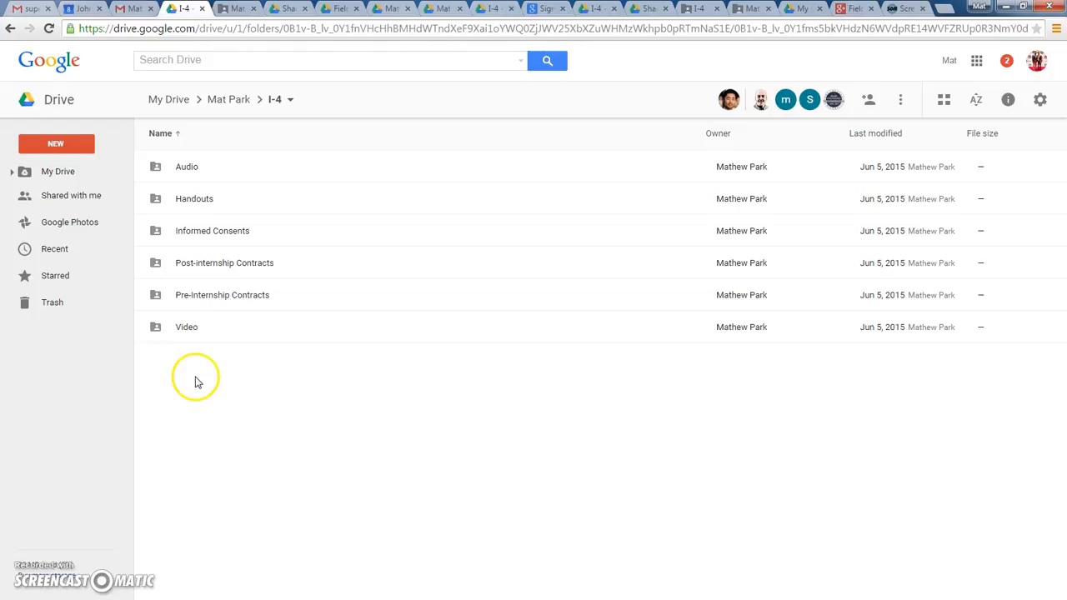
{"action": "mouse_move", "coordinate": [200, 375]}
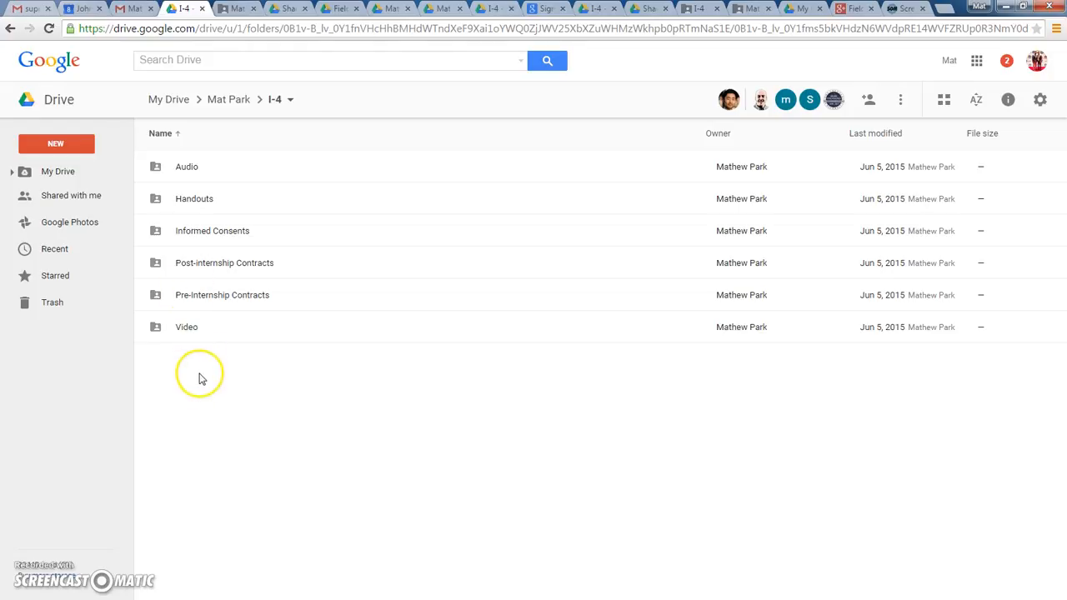
- Recreate 'Internship stuff' in I-4 via the breadcrumb menu, then return to Mat Park
{"action": "right_click", "coordinate": [200, 375]}
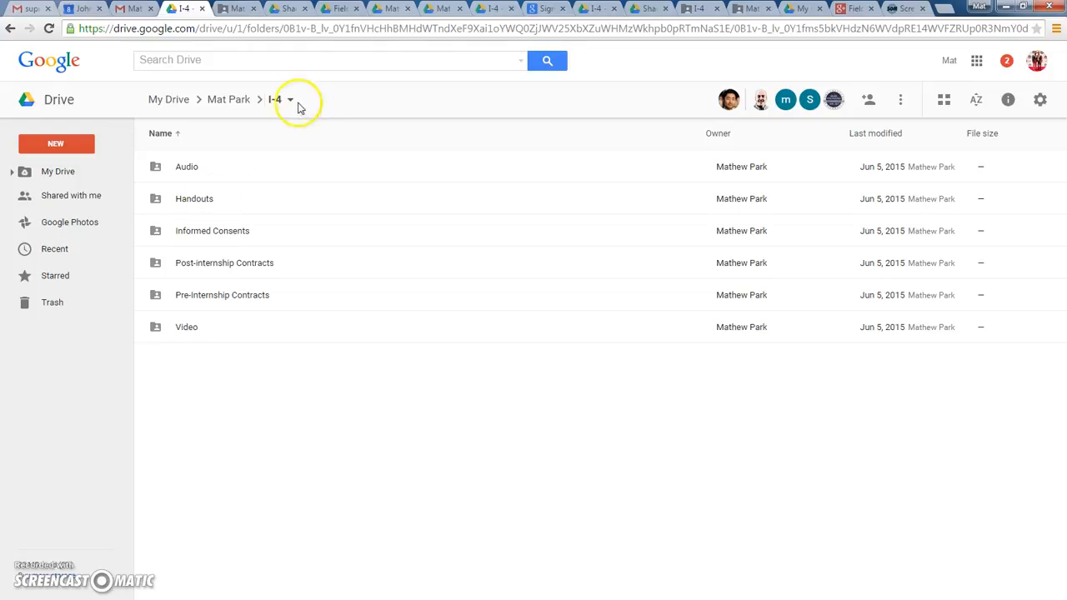
{"action": "left_click", "coordinate": [289, 99]}
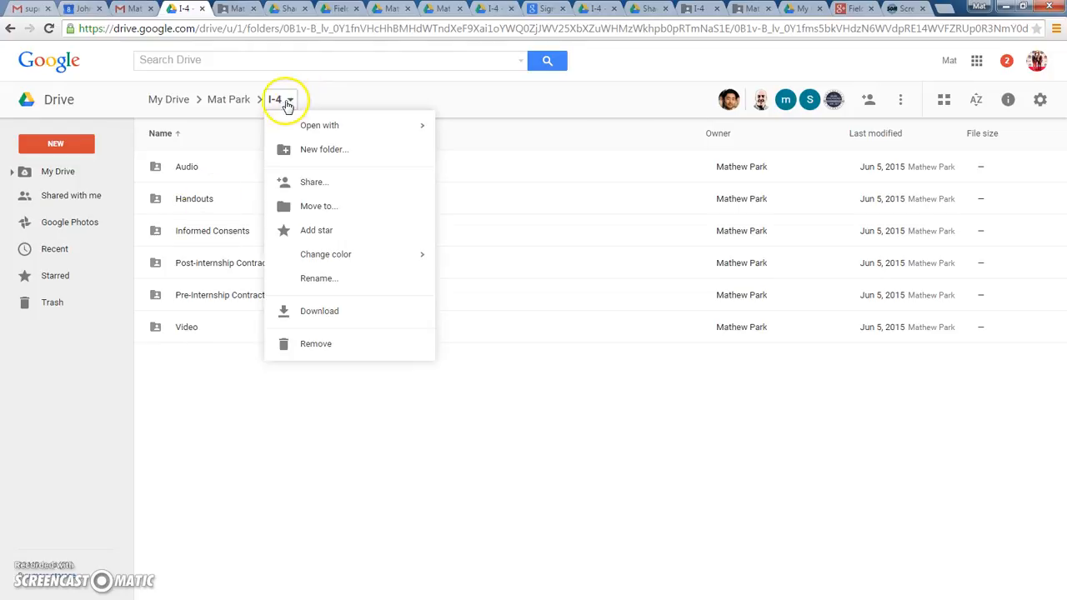
{"action": "mouse_move", "coordinate": [323, 149]}
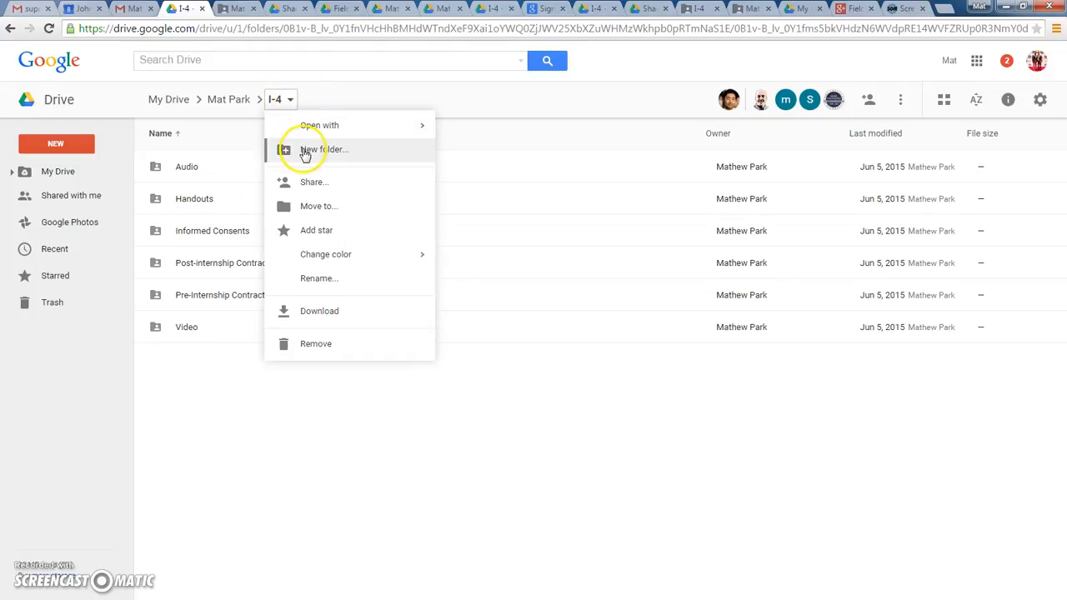
{"action": "left_click", "coordinate": [324, 149]}
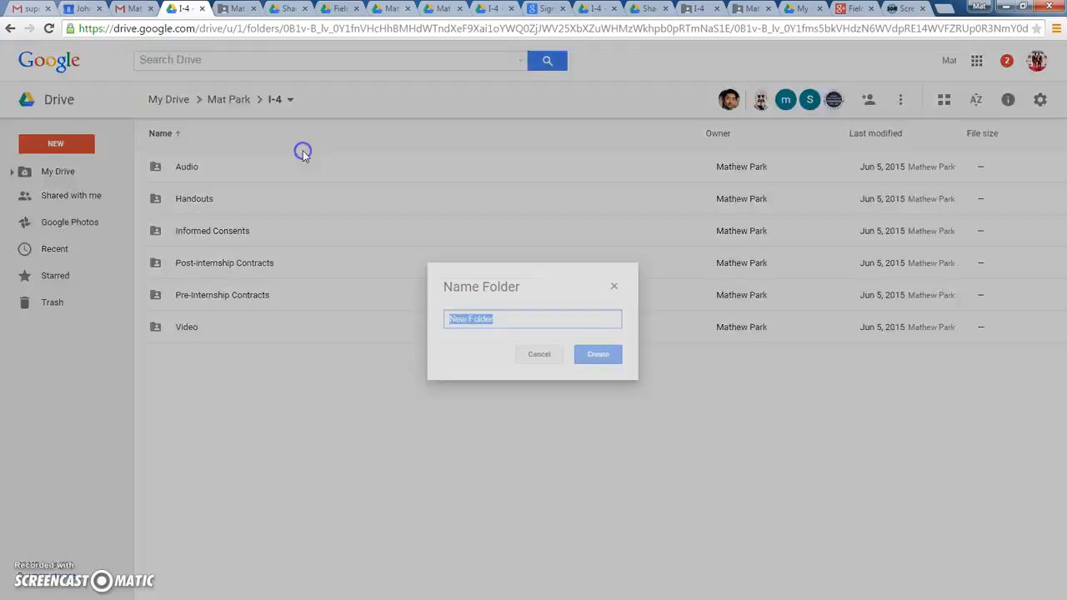
{"action": "type", "text": "Interns"}
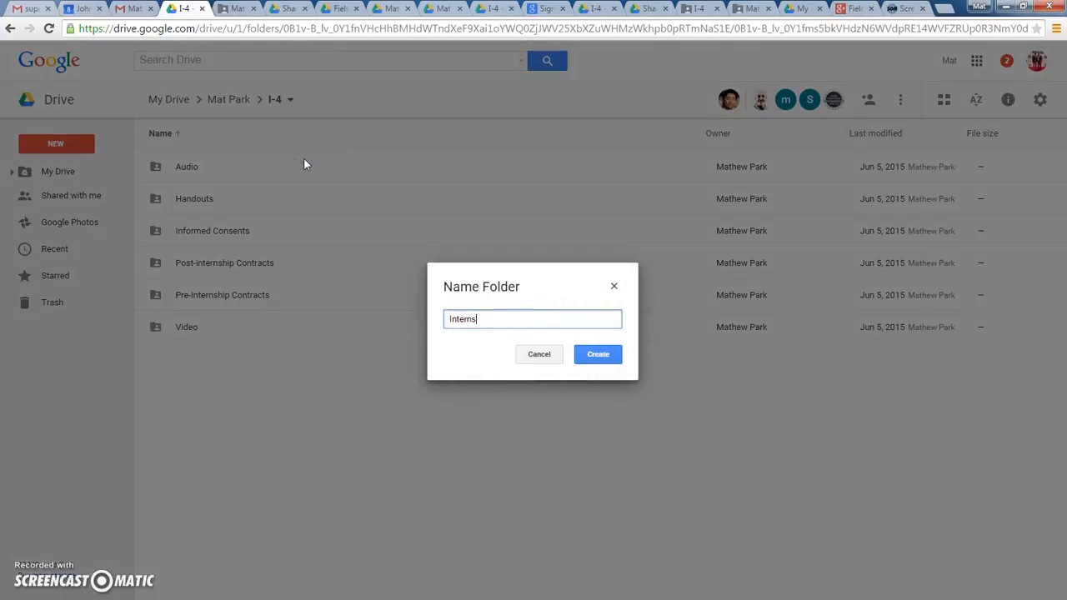
{"action": "left_click", "coordinate": [597, 353]}
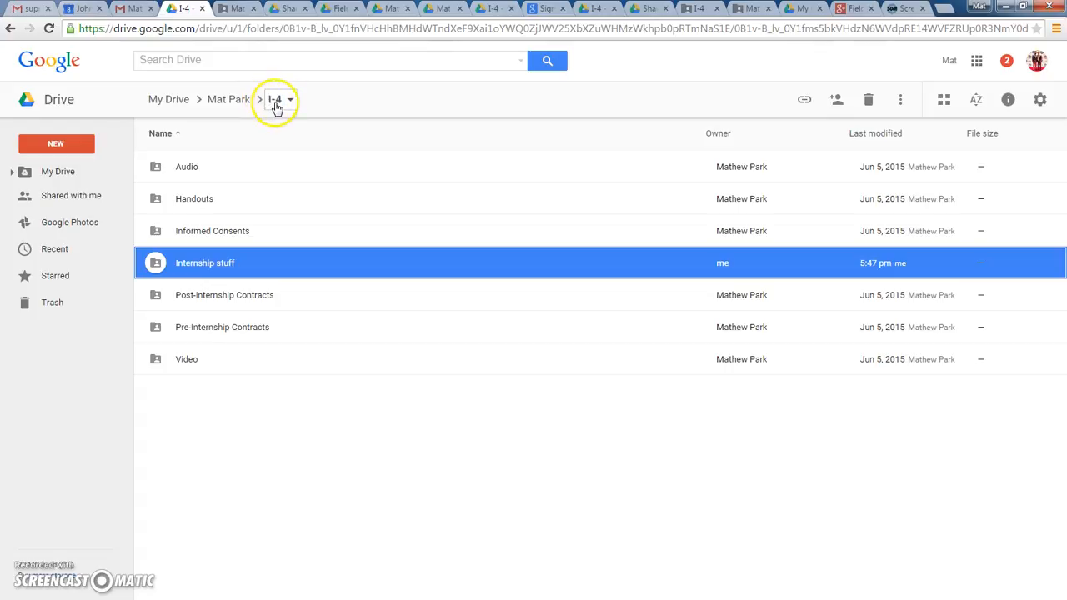
{"action": "left_click", "coordinate": [229, 99]}
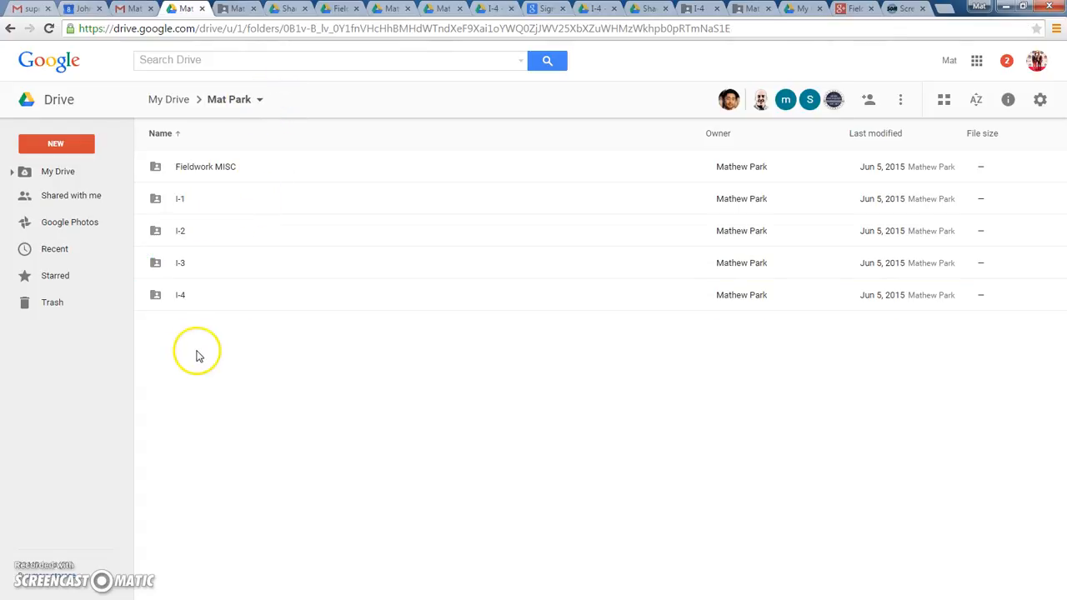
{"action": "mouse_move", "coordinate": [195, 366]}
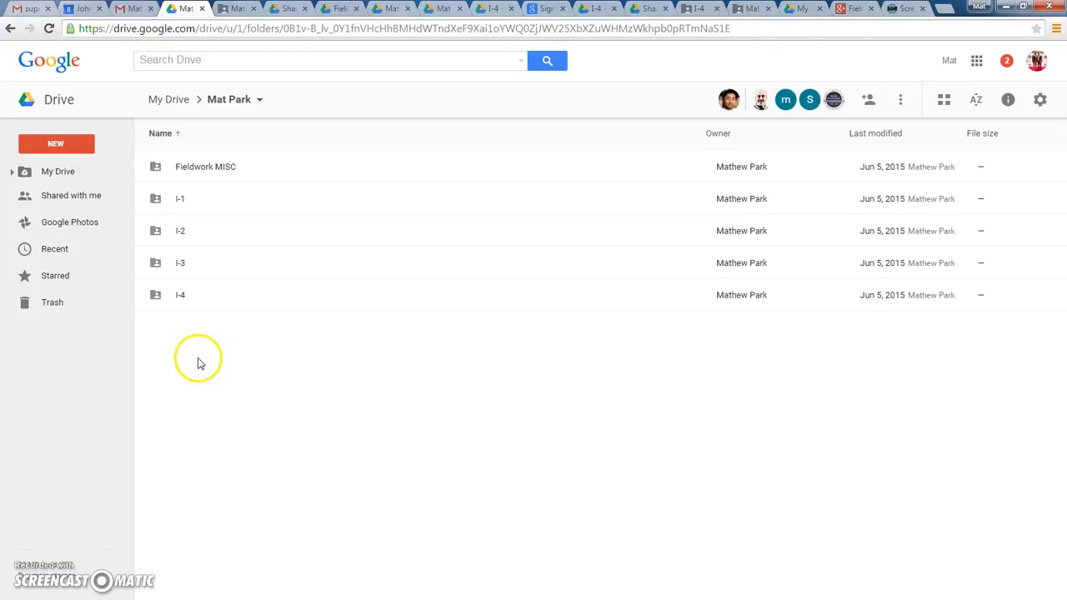
{"action": "mouse_move", "coordinate": [211, 353]}
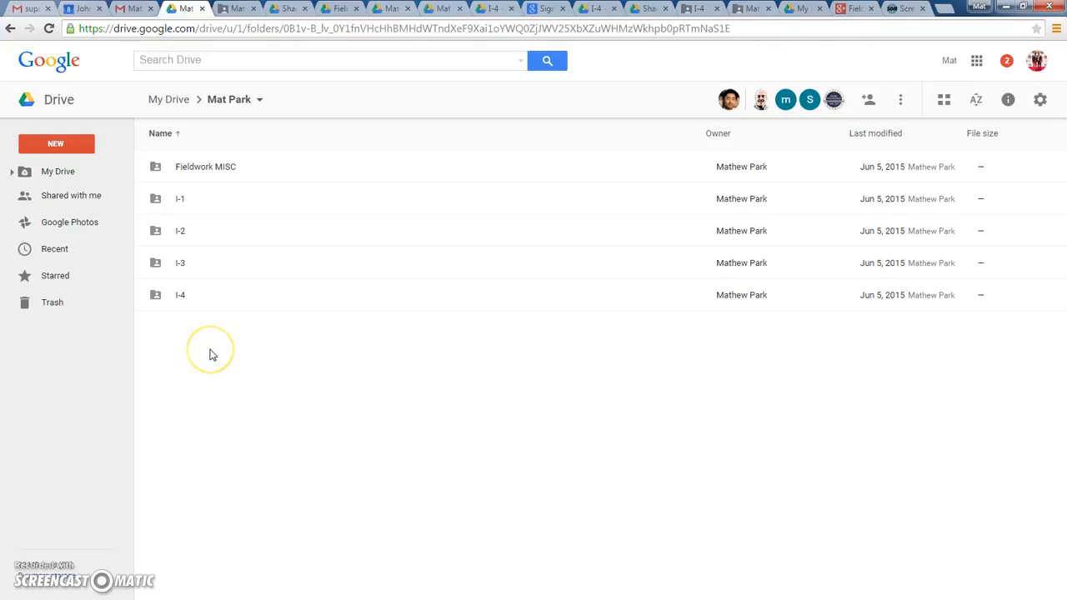
{"action": "mouse_move", "coordinate": [175, 213]}
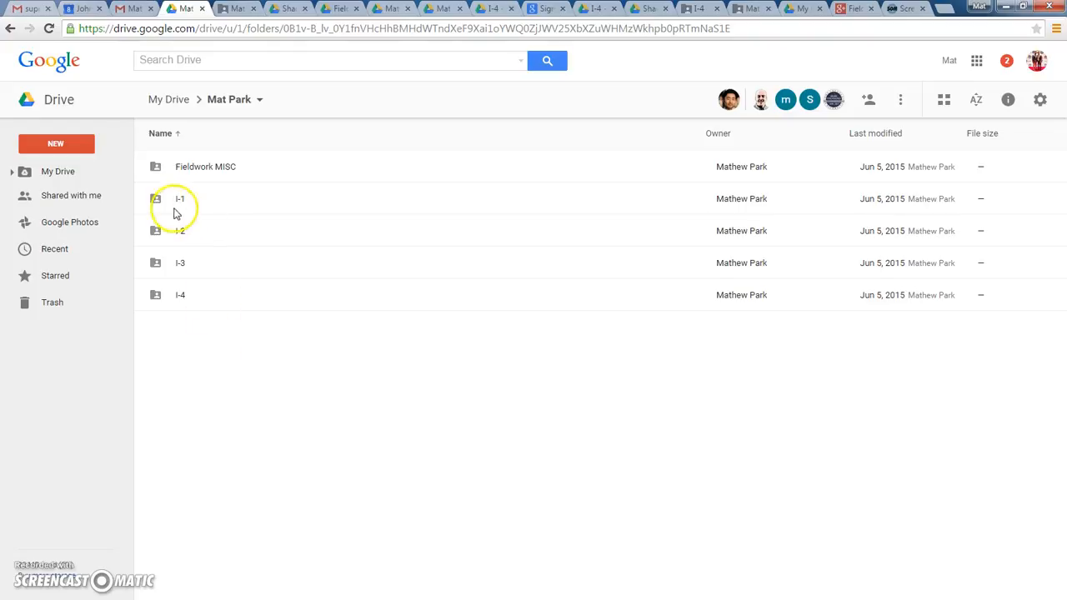
{"action": "mouse_move", "coordinate": [182, 302]}
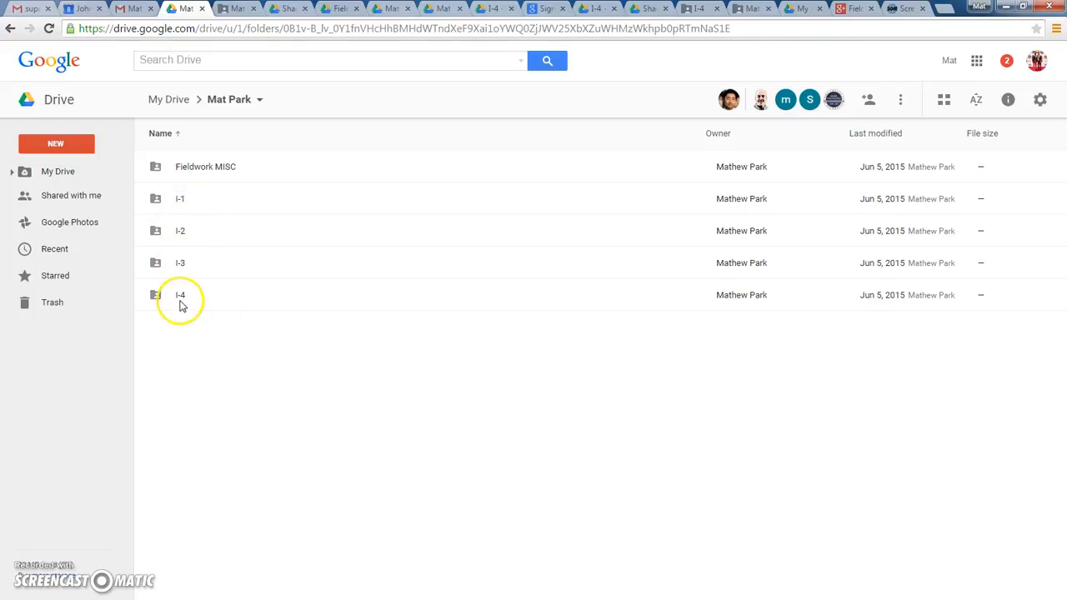